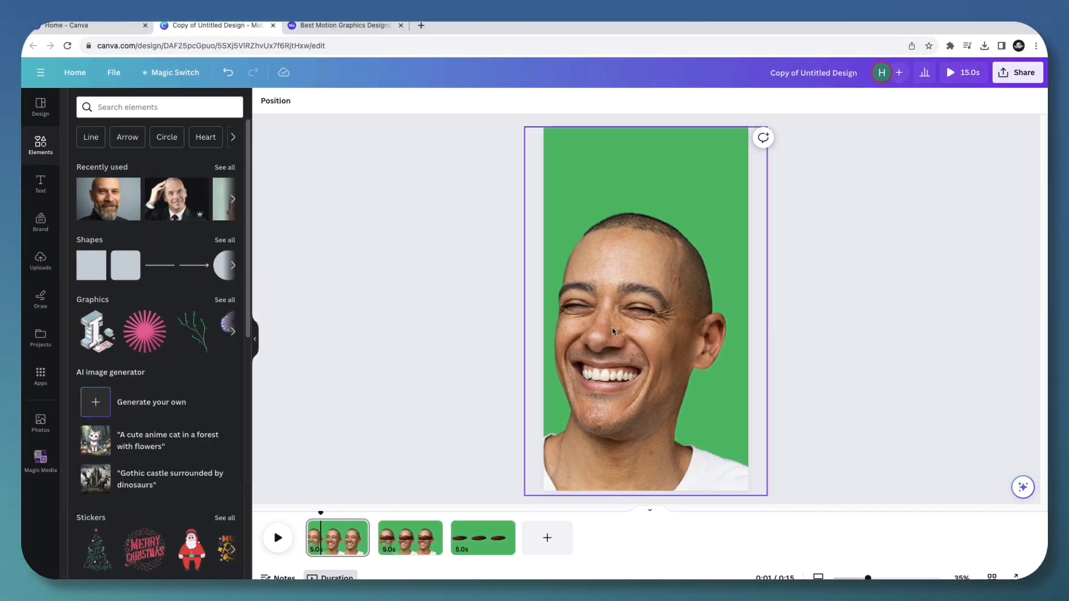
# Select the portrait photo and bring up the full shapes list from Elements
pyautogui.click(160, 107)
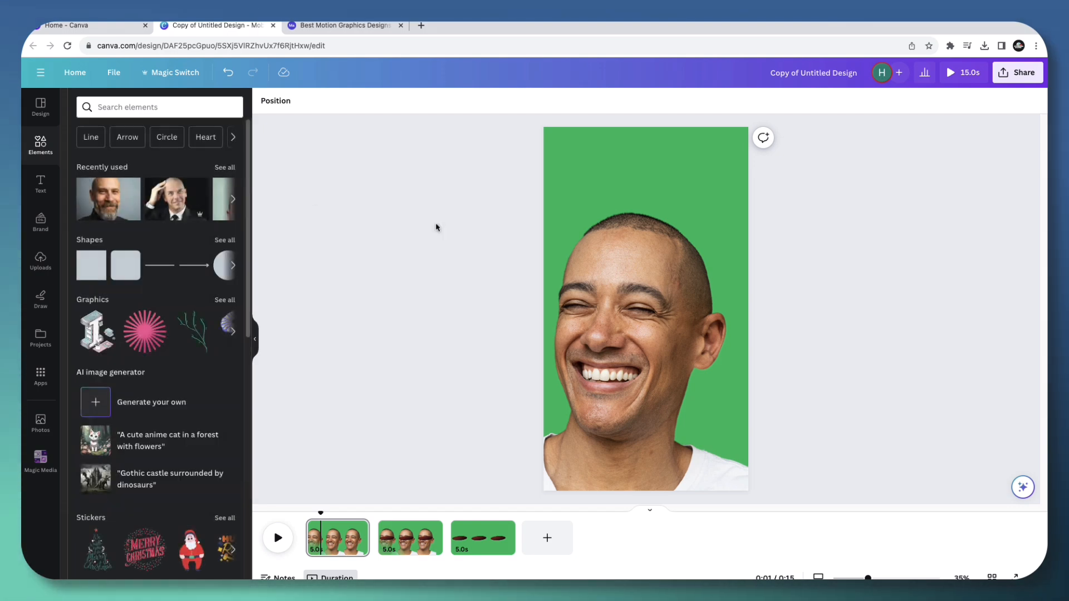
pyautogui.click(644, 306)
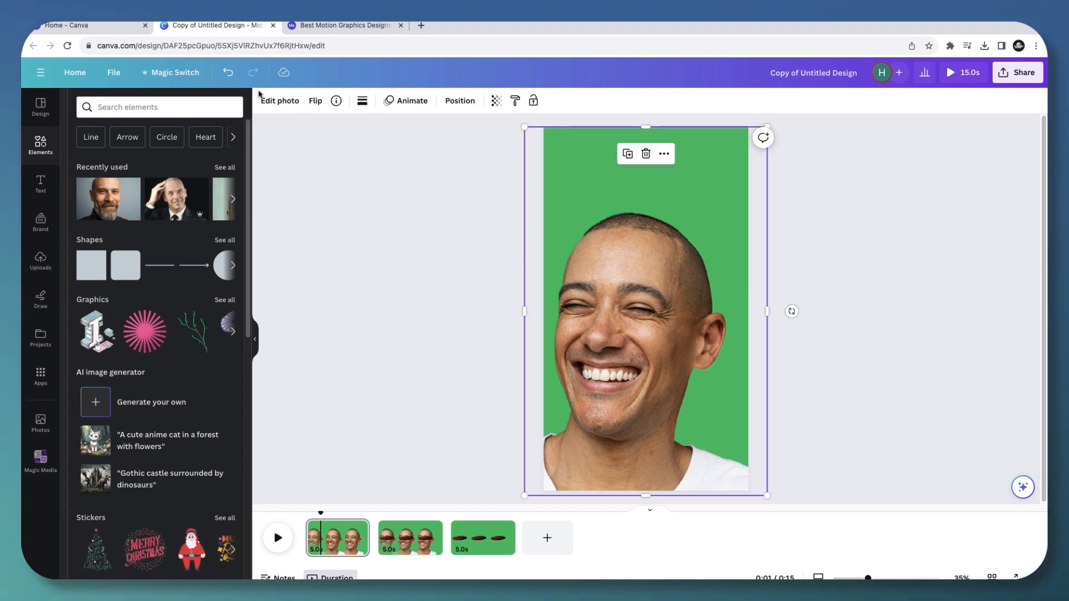
pyautogui.click(280, 101)
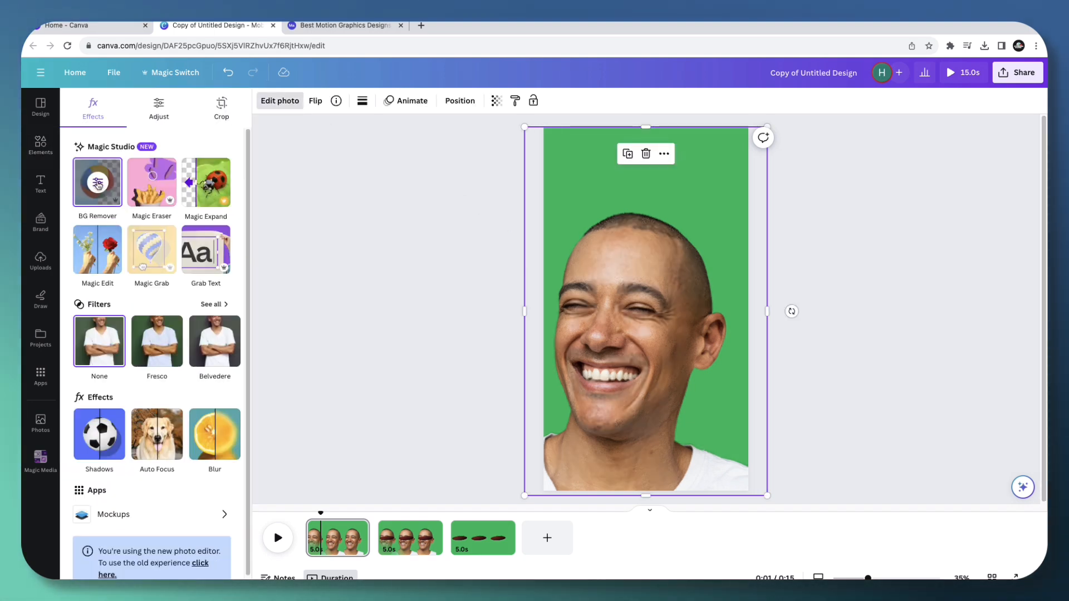
pyautogui.click(40, 145)
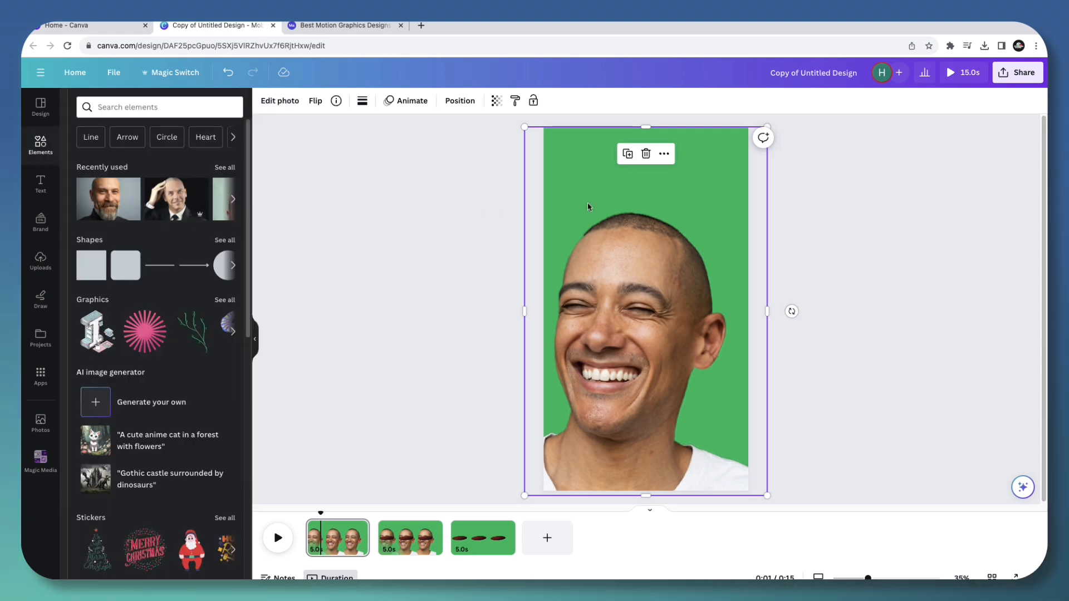
pyautogui.moveTo(641, 413)
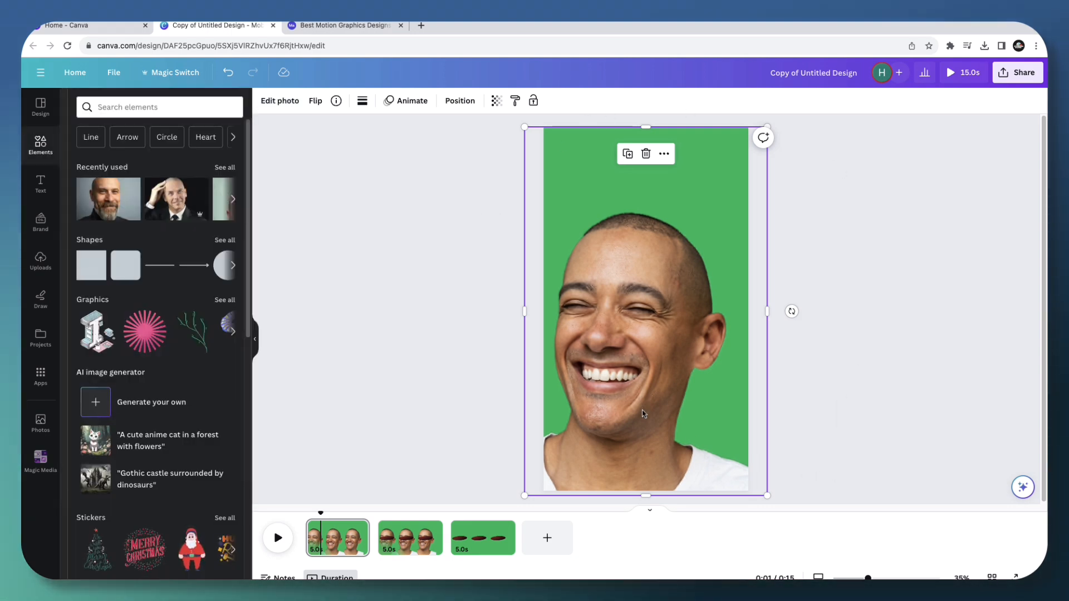
pyautogui.click(459, 100)
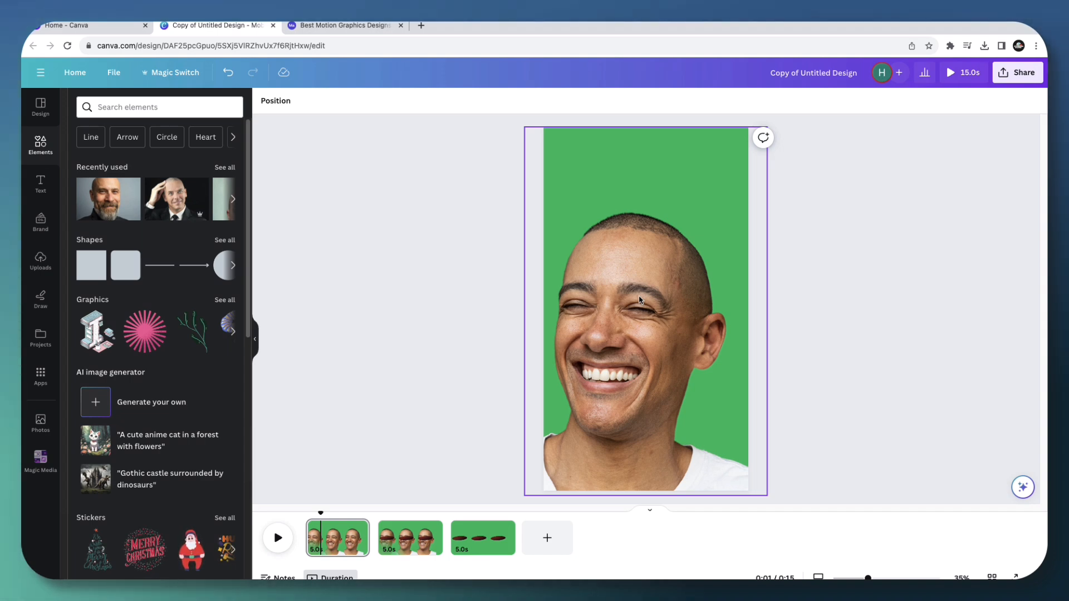
pyautogui.click(644, 307)
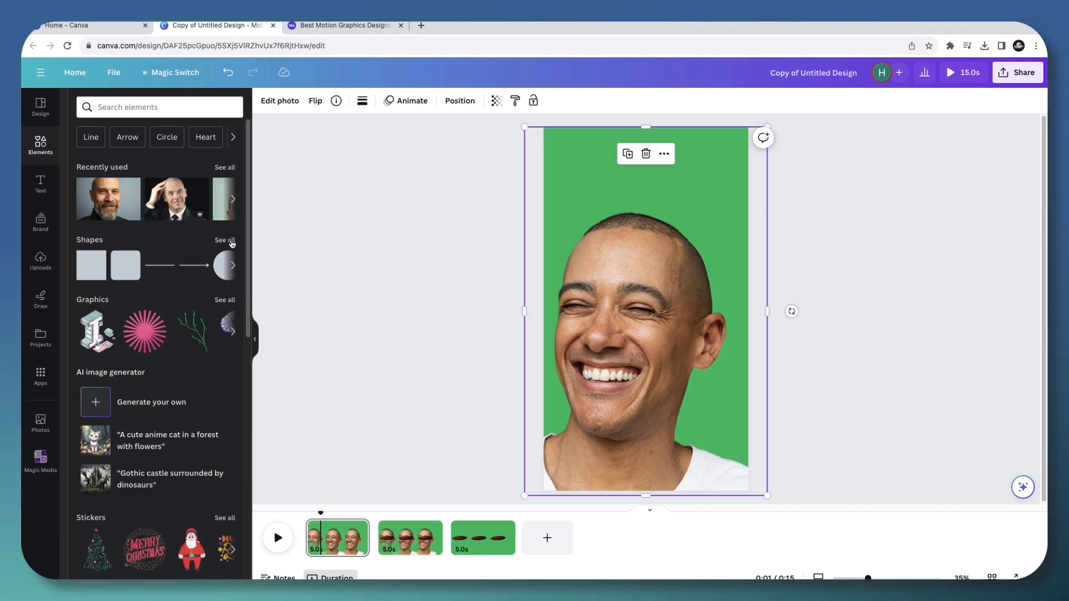
pyautogui.click(224, 240)
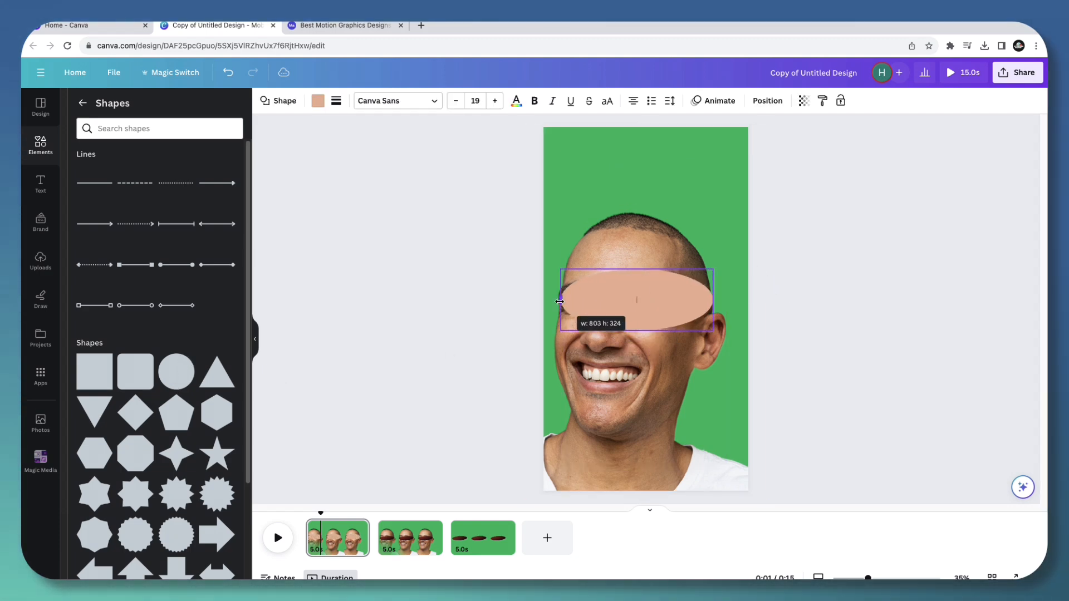
# Stretch the oval wide across the eyes and recolour it with the dark red swatch
pyautogui.moveTo(637, 330); pyautogui.dragTo(637, 309)
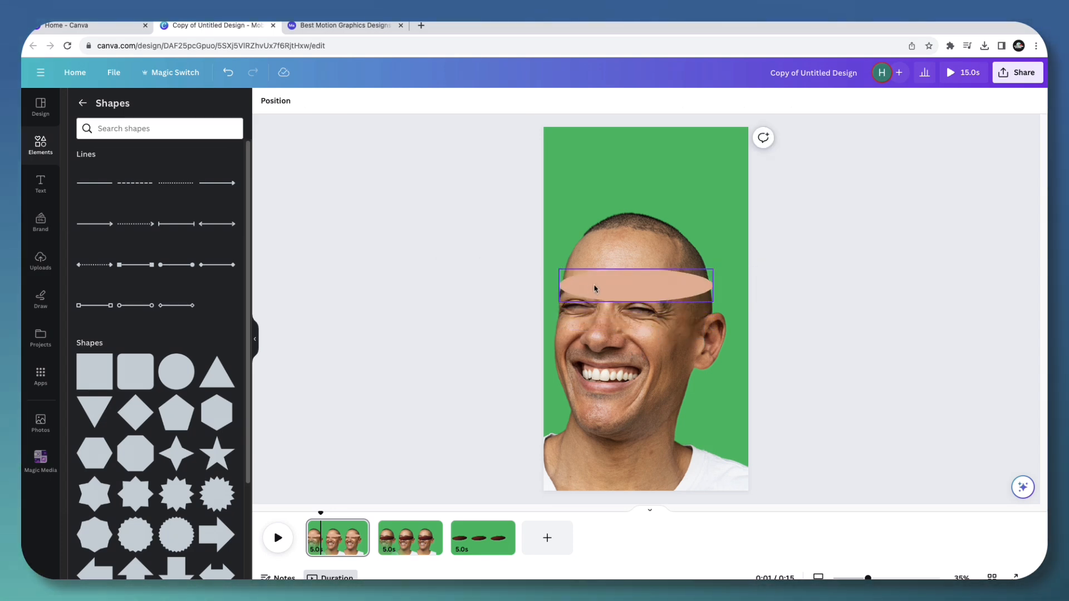
pyautogui.click(634, 286)
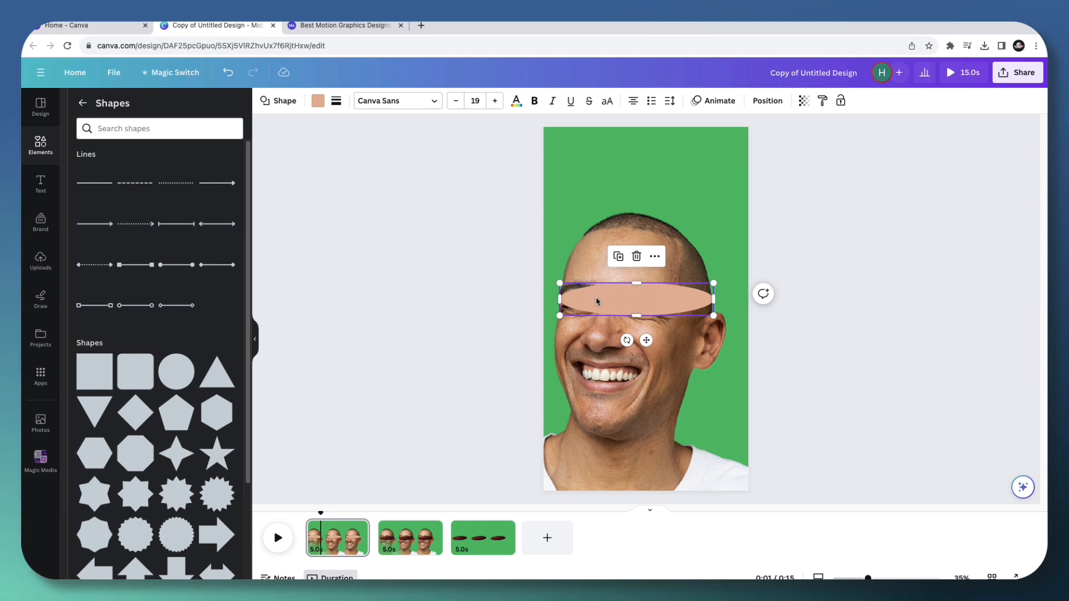
pyautogui.moveTo(599, 305)
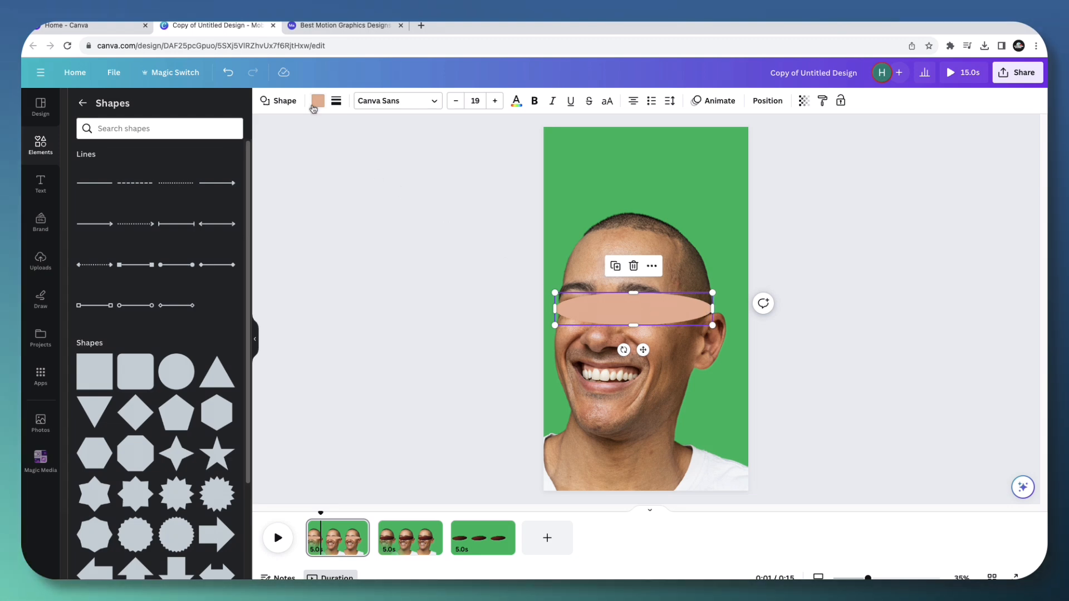
pyautogui.click(316, 101)
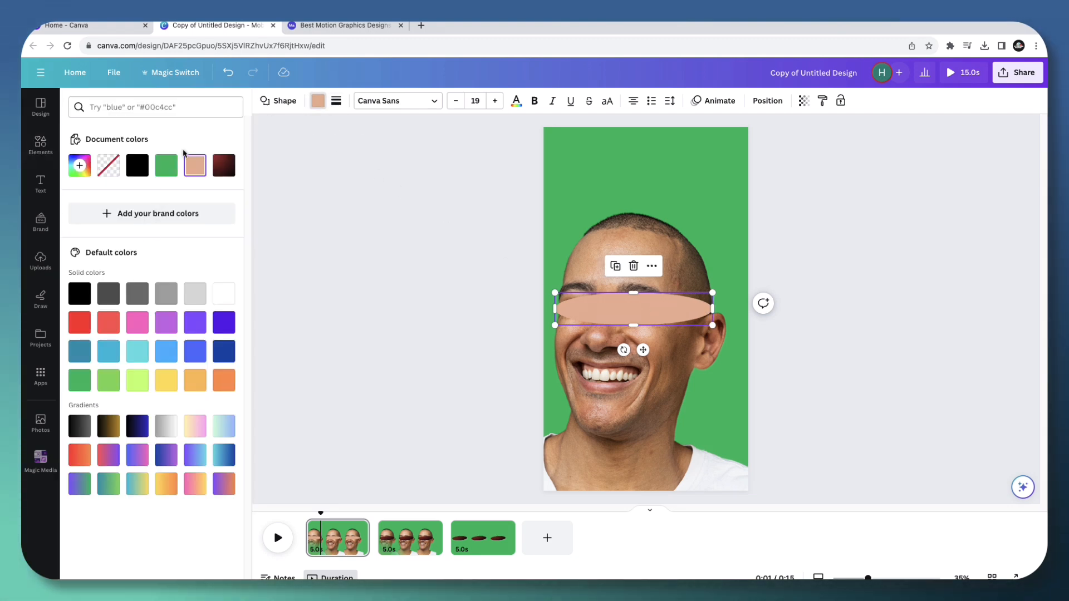
pyautogui.click(223, 165)
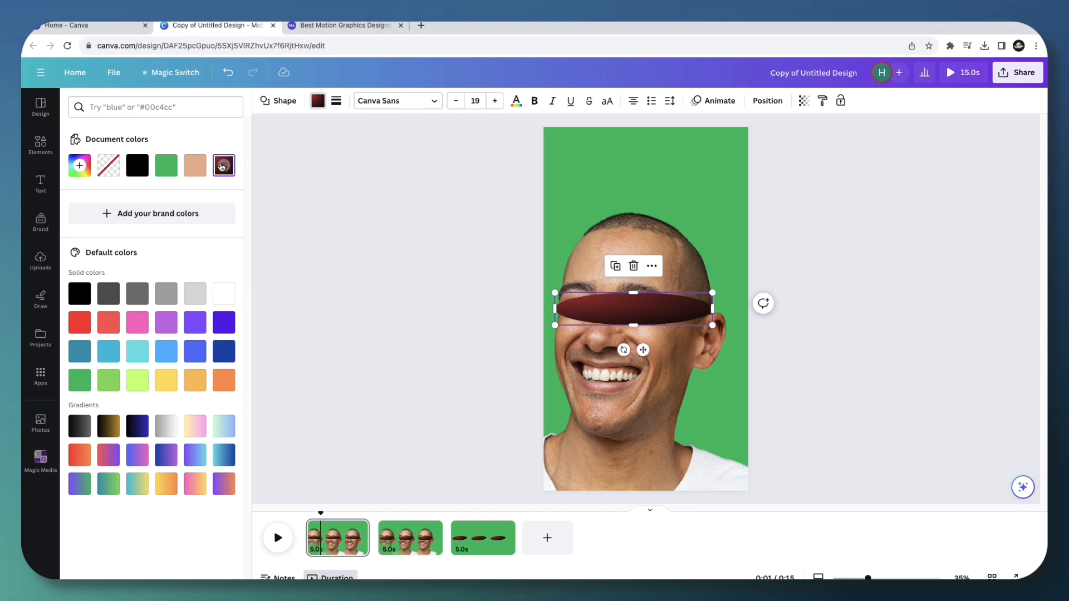
pyautogui.click(223, 165)
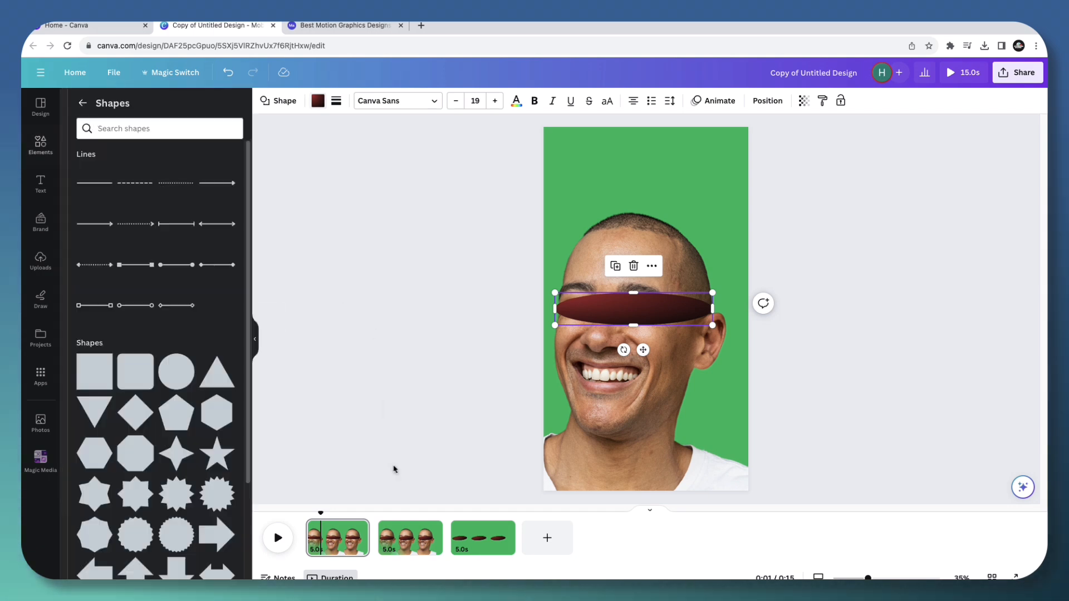
# Switch to page two and crop the photo's top edge down to the oval line
pyautogui.click(410, 537)
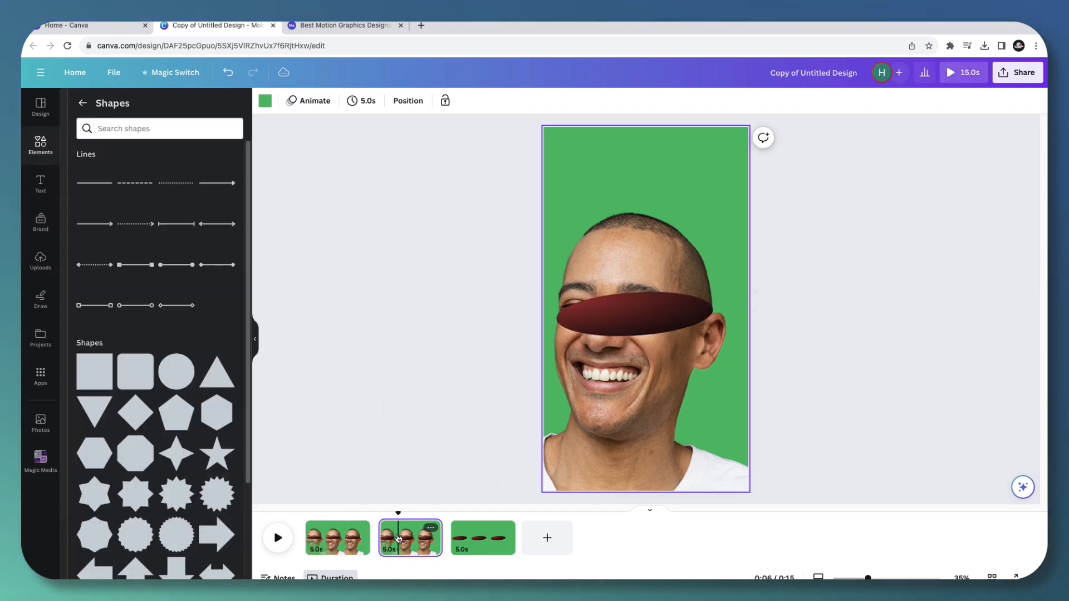
pyautogui.click(635, 314)
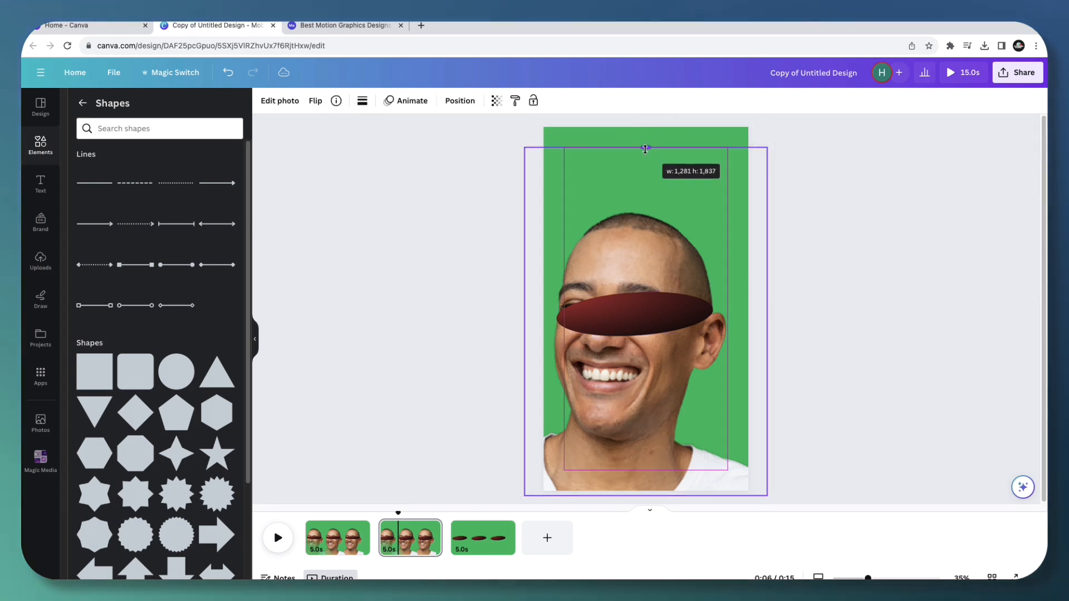
pyautogui.moveTo(645, 149); pyautogui.dragTo(645, 304)
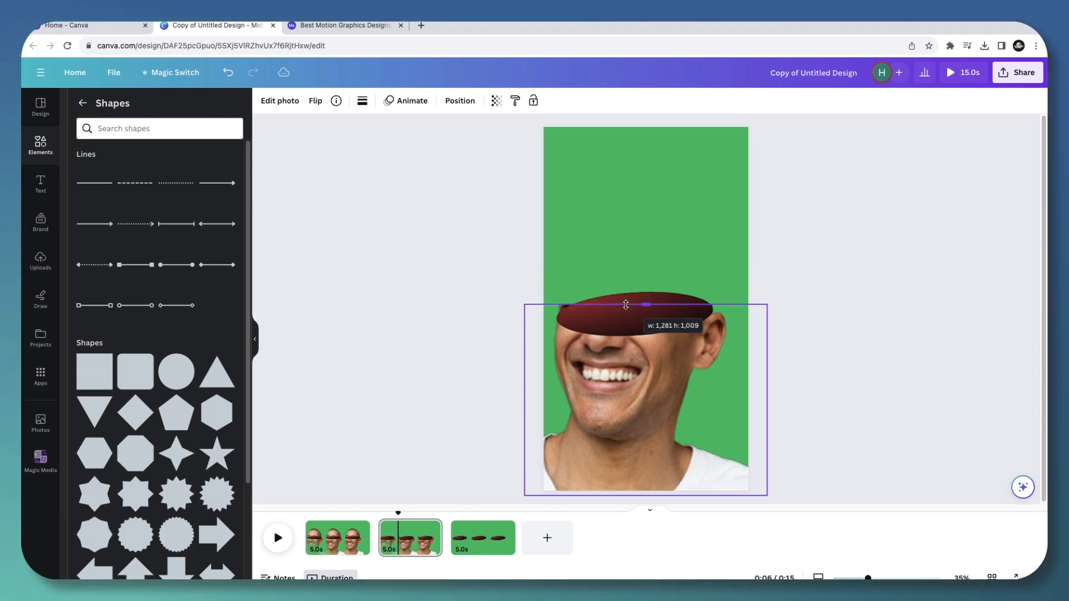
pyautogui.moveTo(625, 304); pyautogui.dragTo(619, 316)
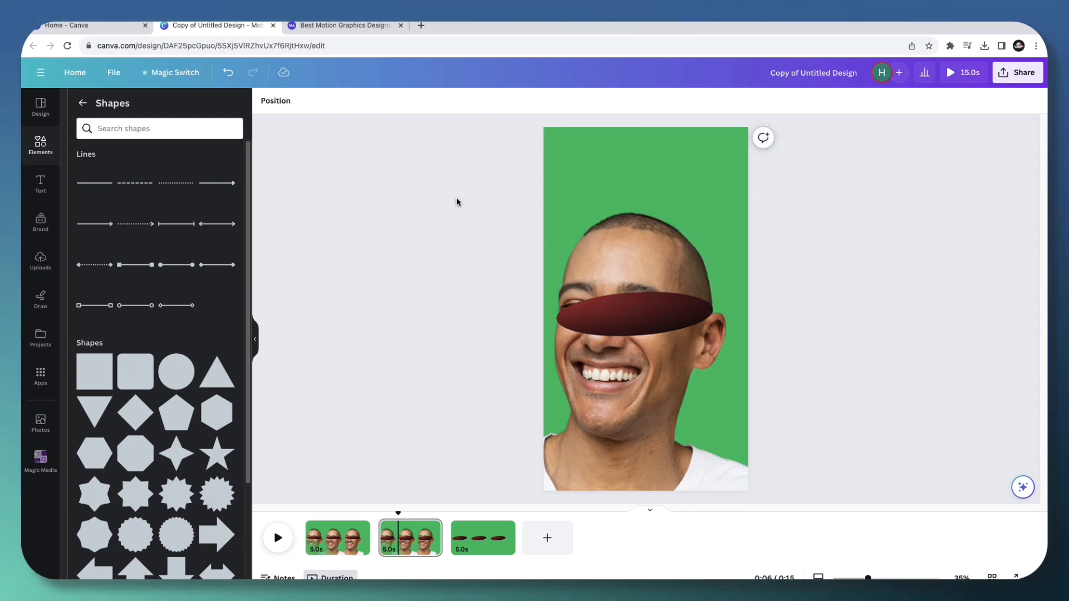
pyautogui.click(631, 316)
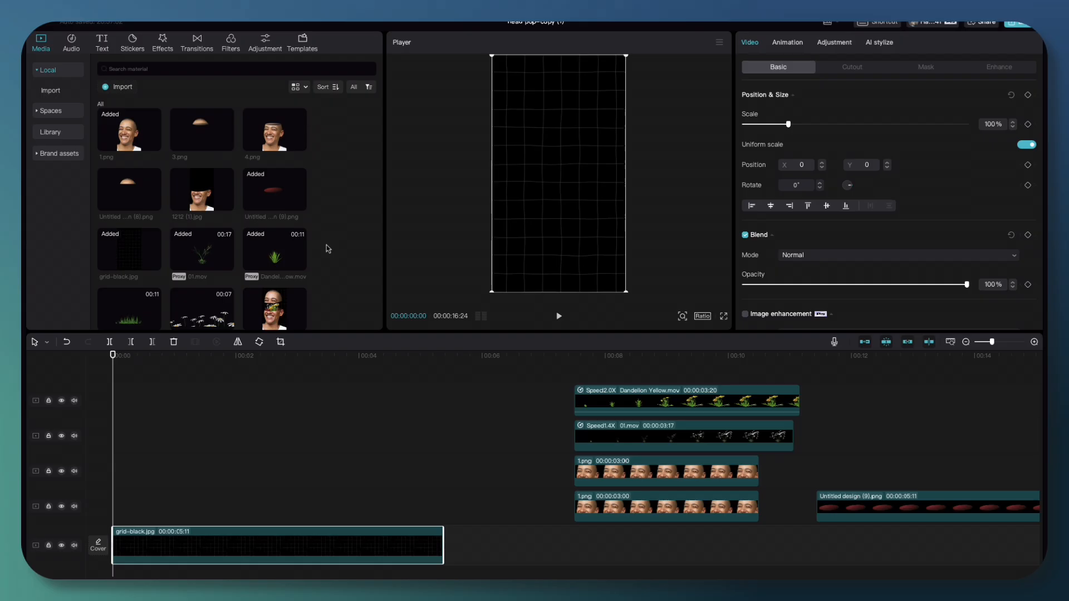
# Move both 1.png head clips to 00:00 and hide the upper head track
pyautogui.click(157, 538)
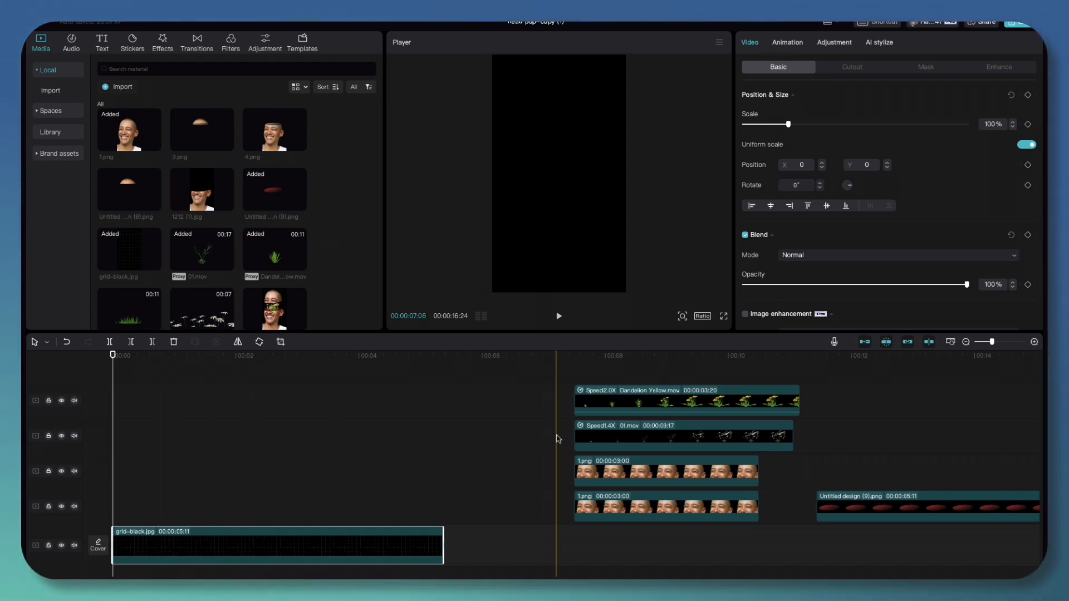
pyautogui.moveTo(666, 506); pyautogui.dragTo(571, 498)
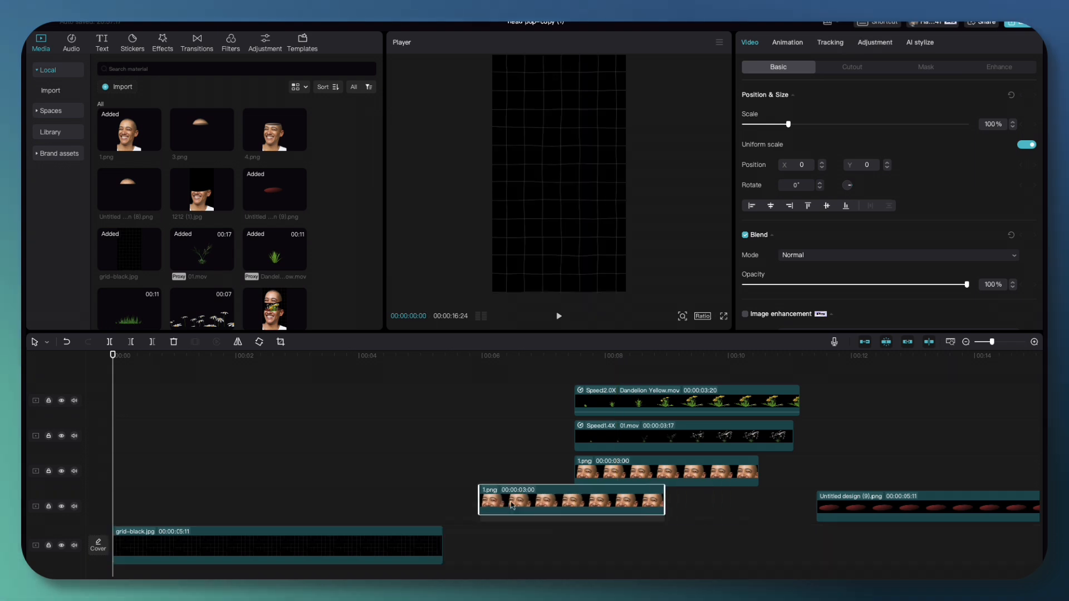
pyautogui.moveTo(571, 500); pyautogui.dragTo(203, 506)
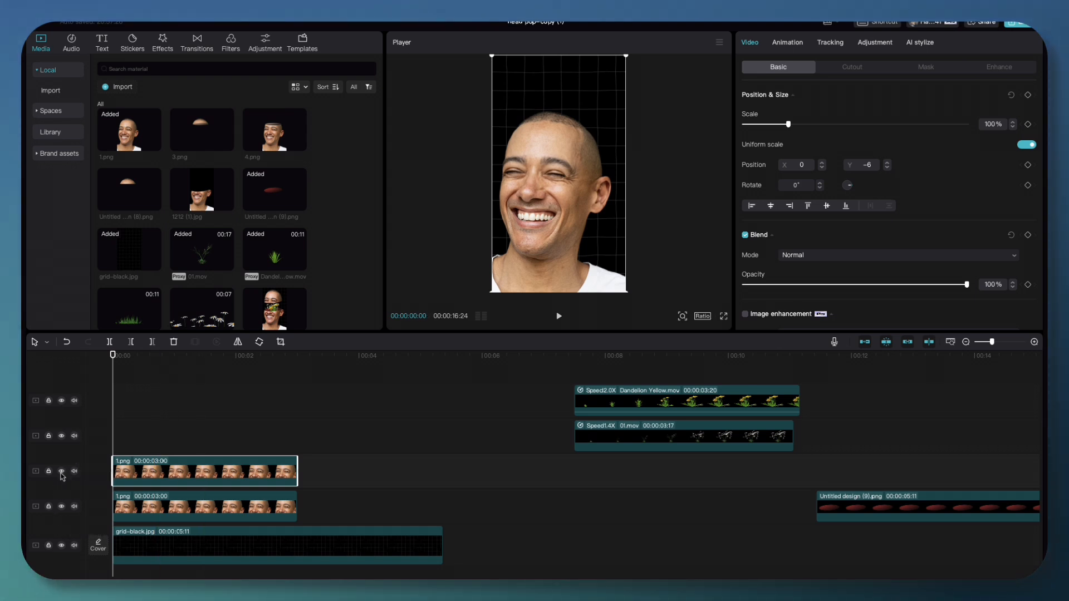
pyautogui.click(60, 471)
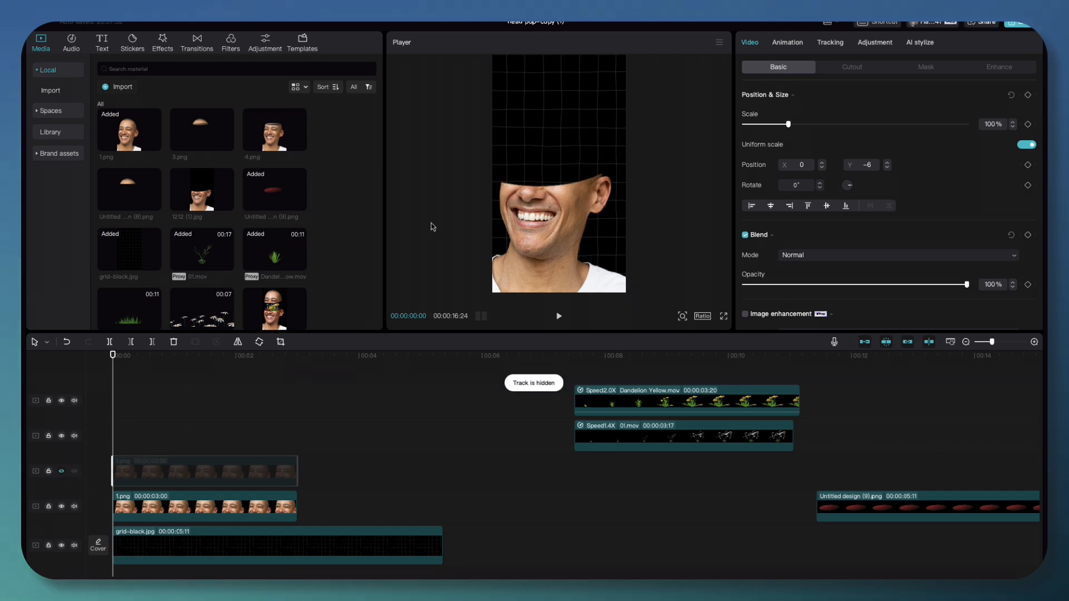
pyautogui.moveTo(619, 200)
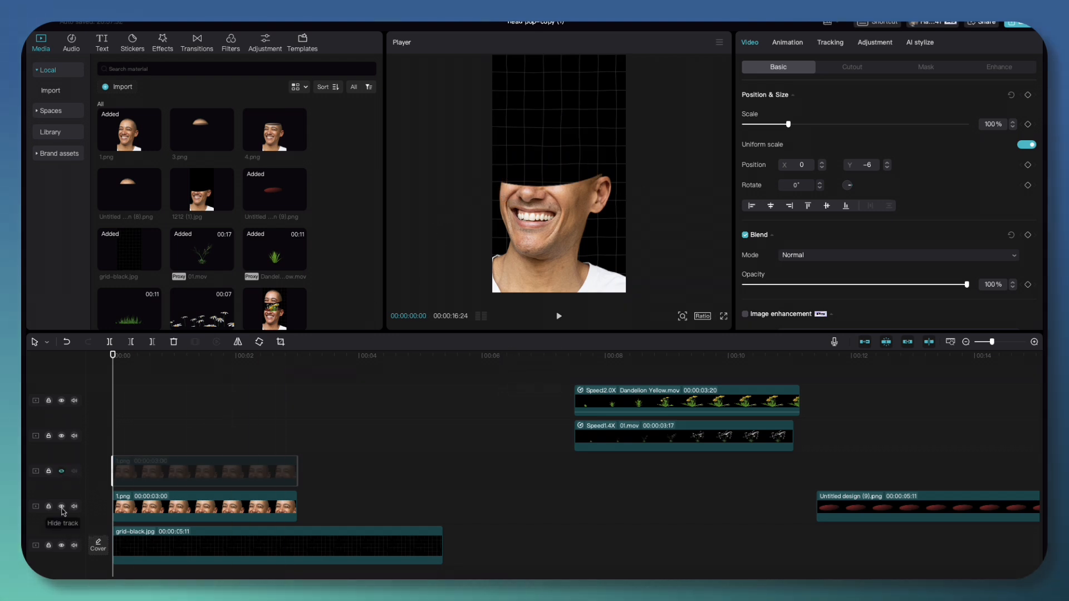
# Apply a Circle mask over the lower head clip's top and unhide the upper head copy
pyautogui.click(61, 507)
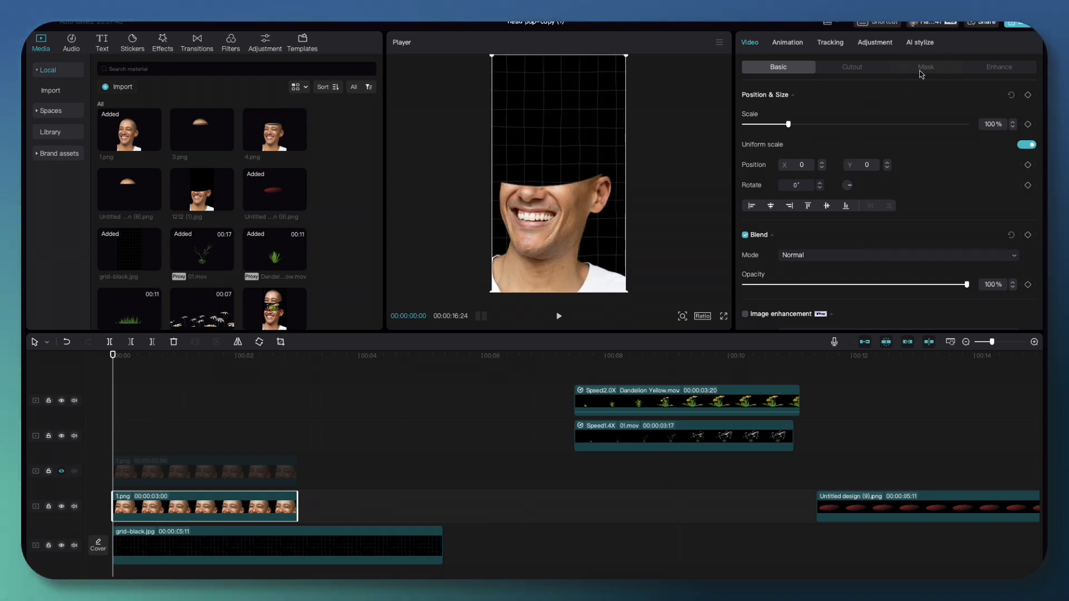
pyautogui.click(924, 67)
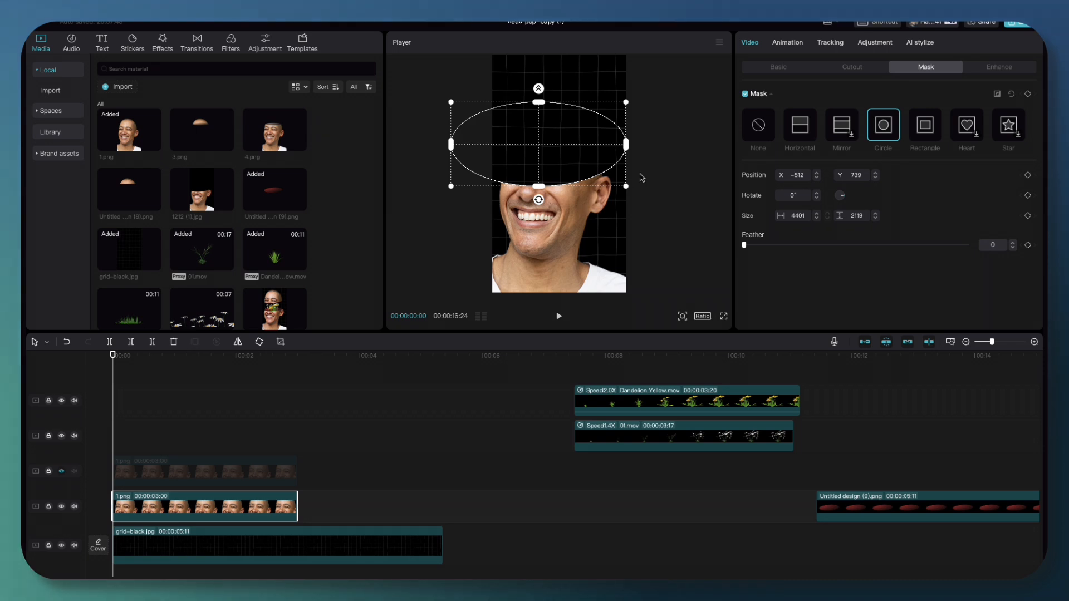
pyautogui.moveTo(494, 183)
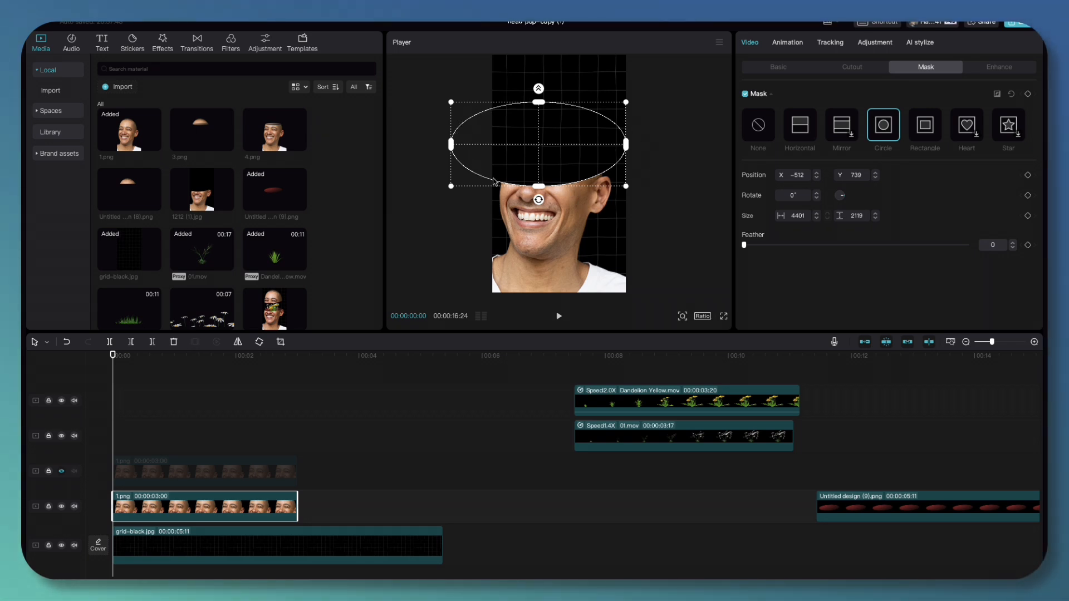
pyautogui.click(334, 489)
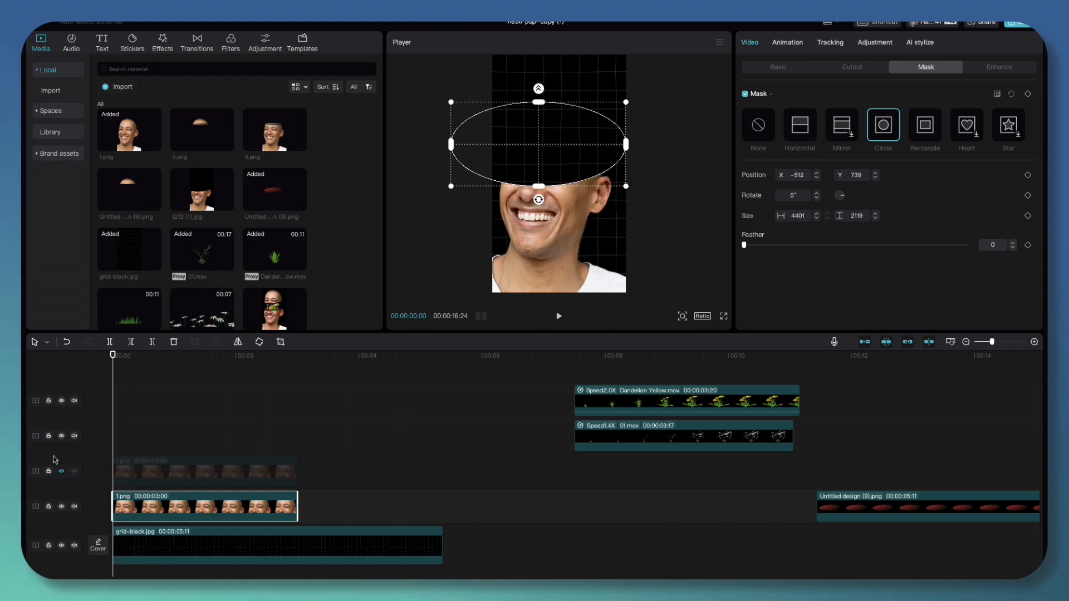
pyautogui.click(61, 471)
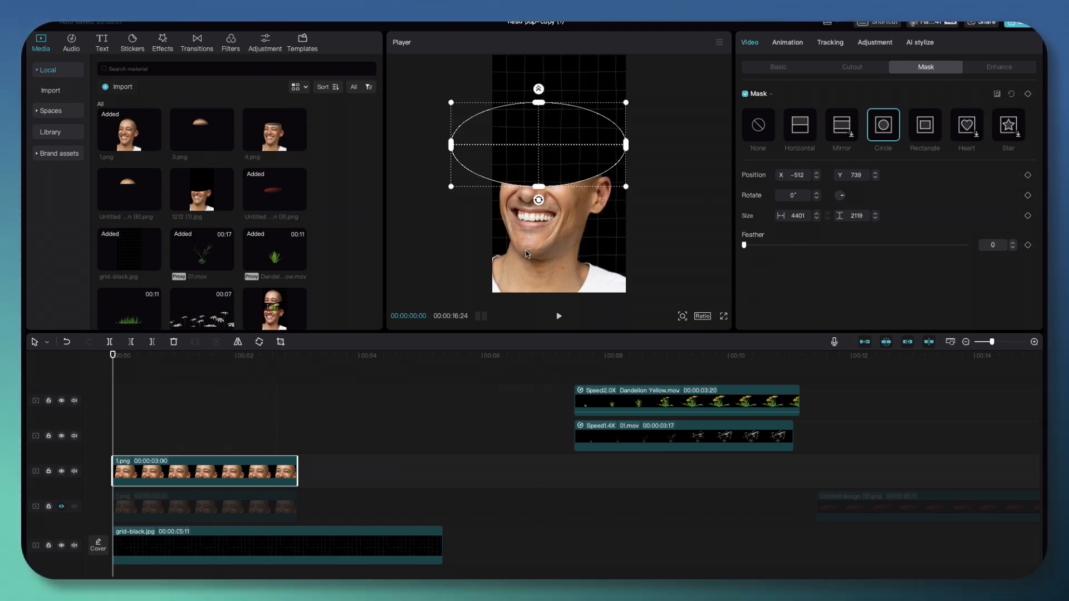
# Reverse the upper head clip's mask to keep only the head top and unhide the lower layer
pyautogui.click(997, 94)
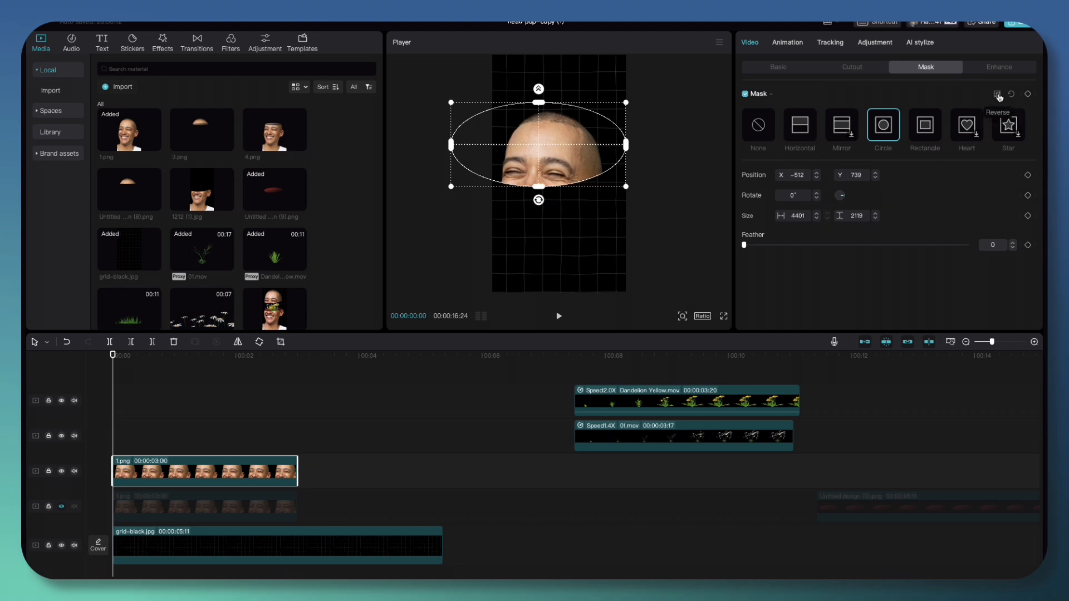
pyautogui.moveTo(565, 161)
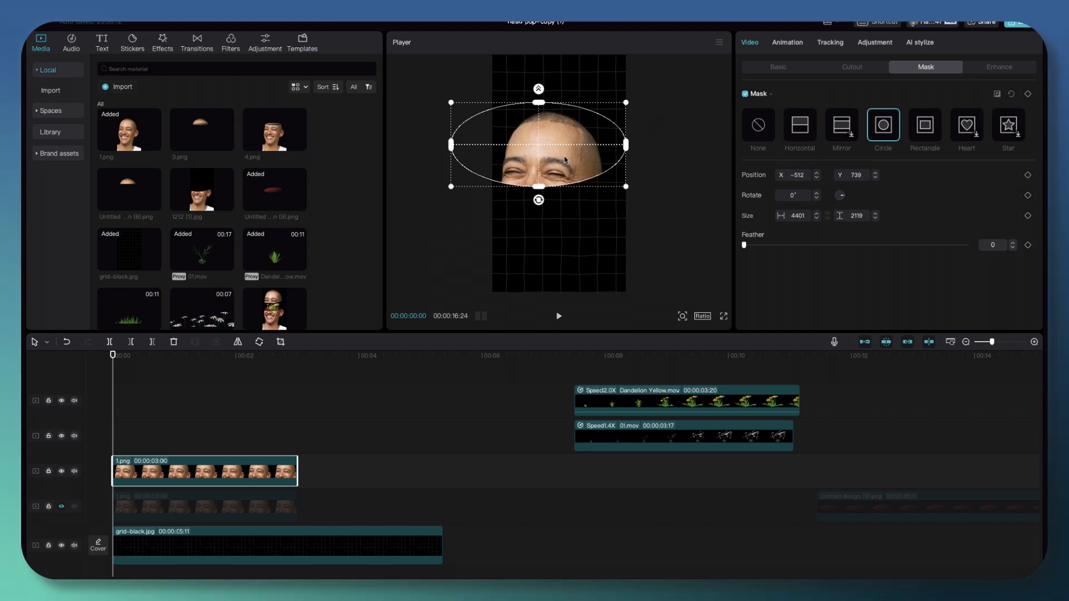
pyautogui.click(158, 470)
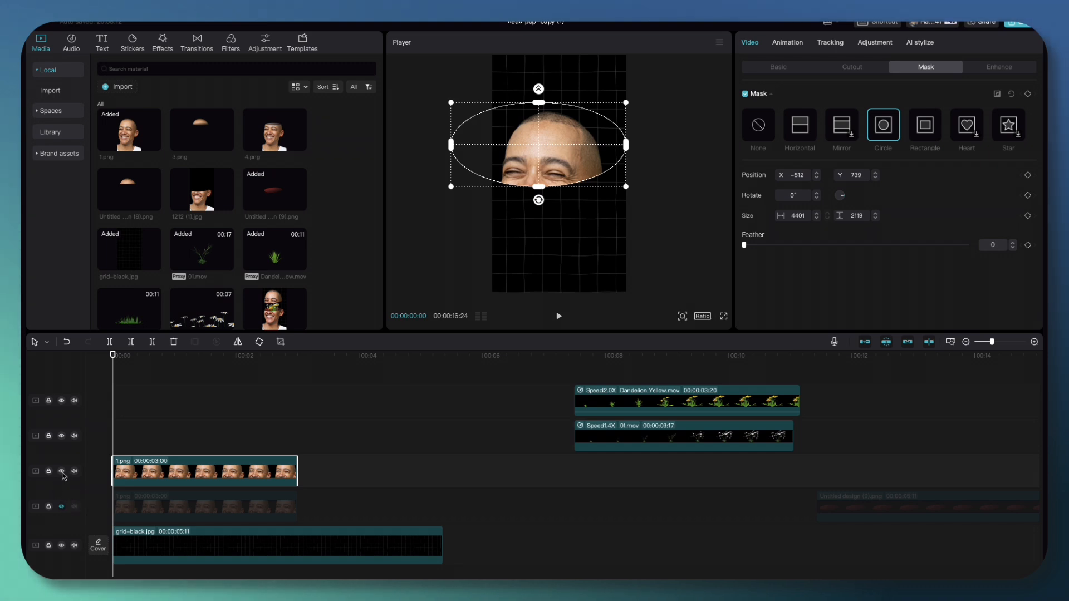
pyautogui.click(60, 471)
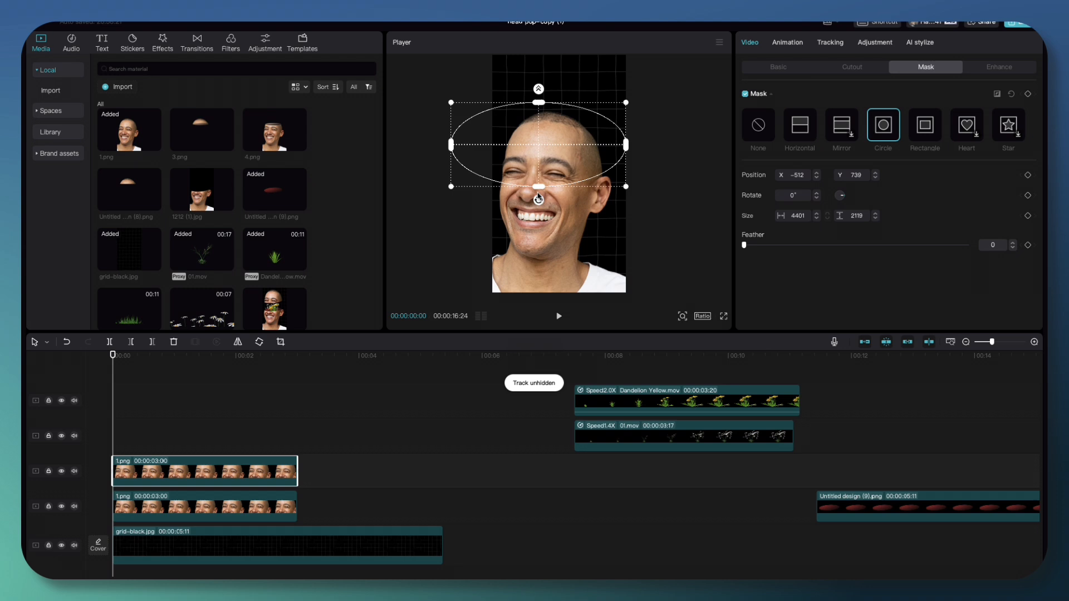
pyautogui.moveTo(603, 195)
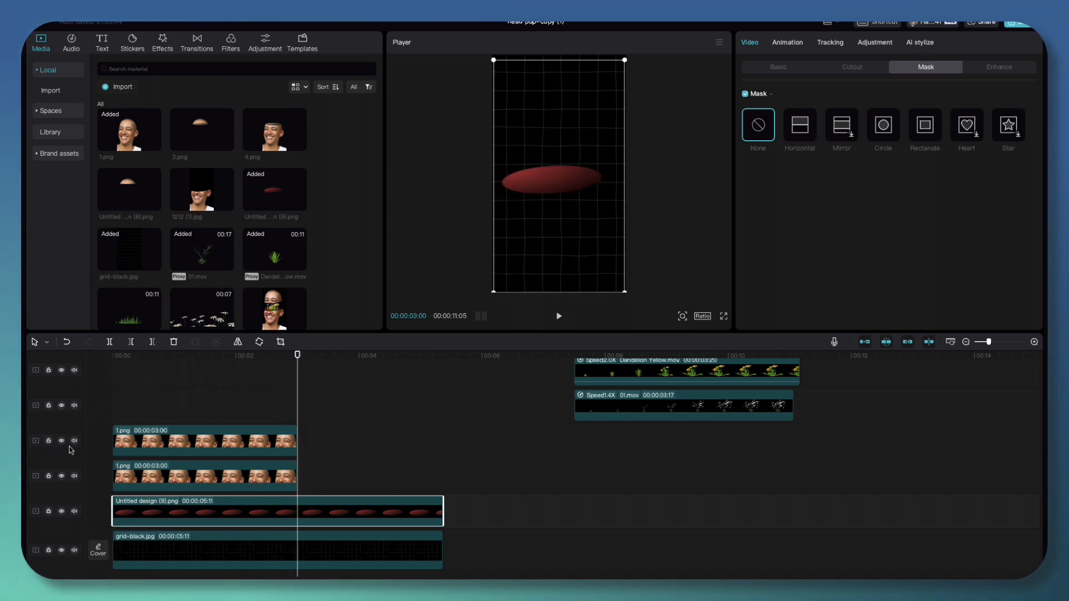
# Check the upper head layer's visibility and raise its Position Y to 635 in Video > Basic
pyautogui.click(61, 441)
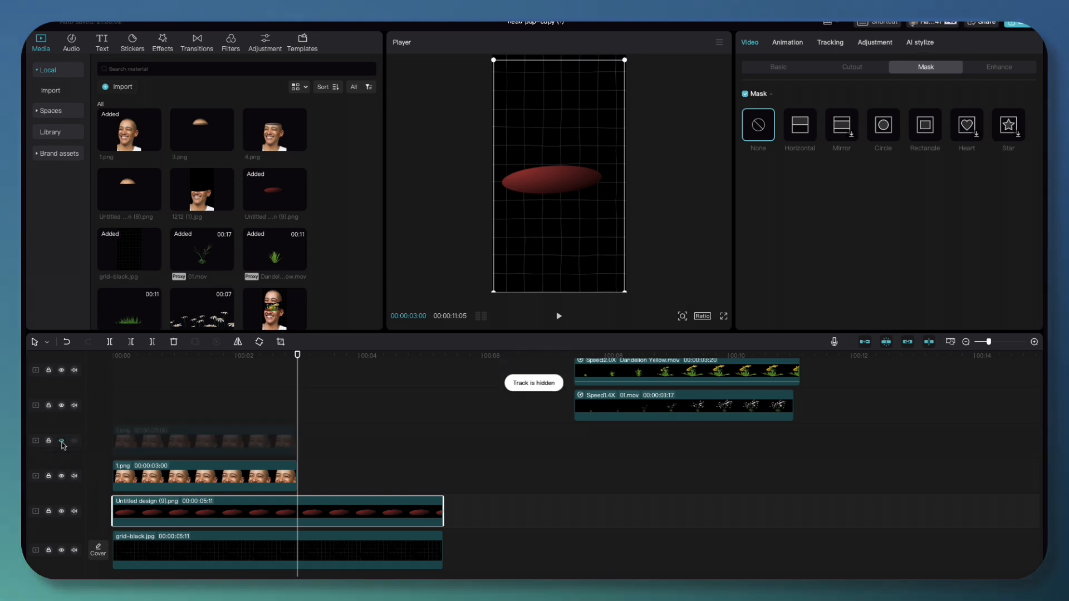
pyautogui.click(61, 440)
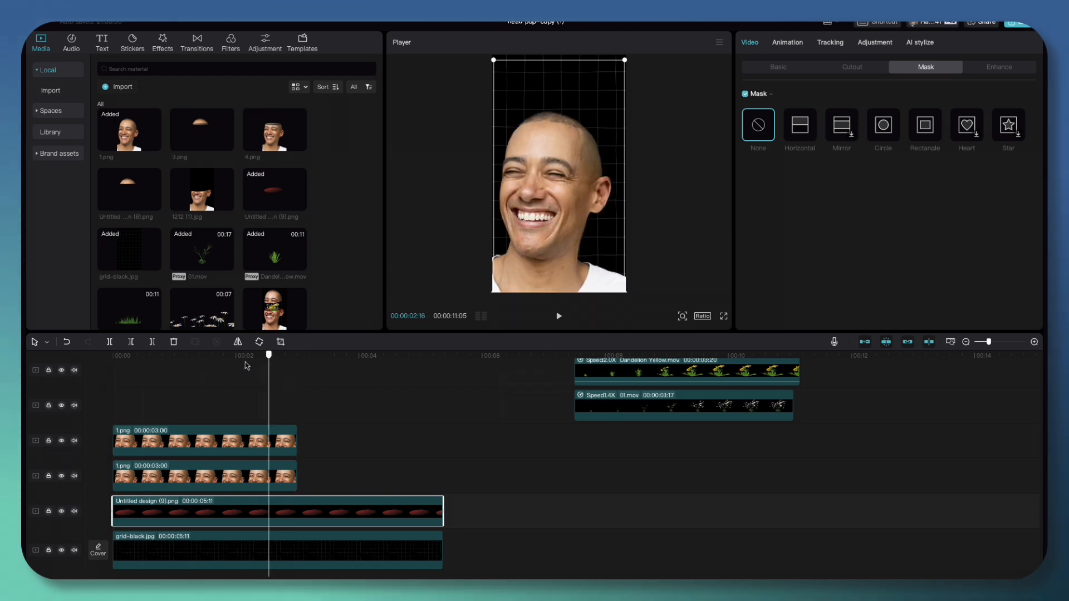
pyautogui.click(60, 440)
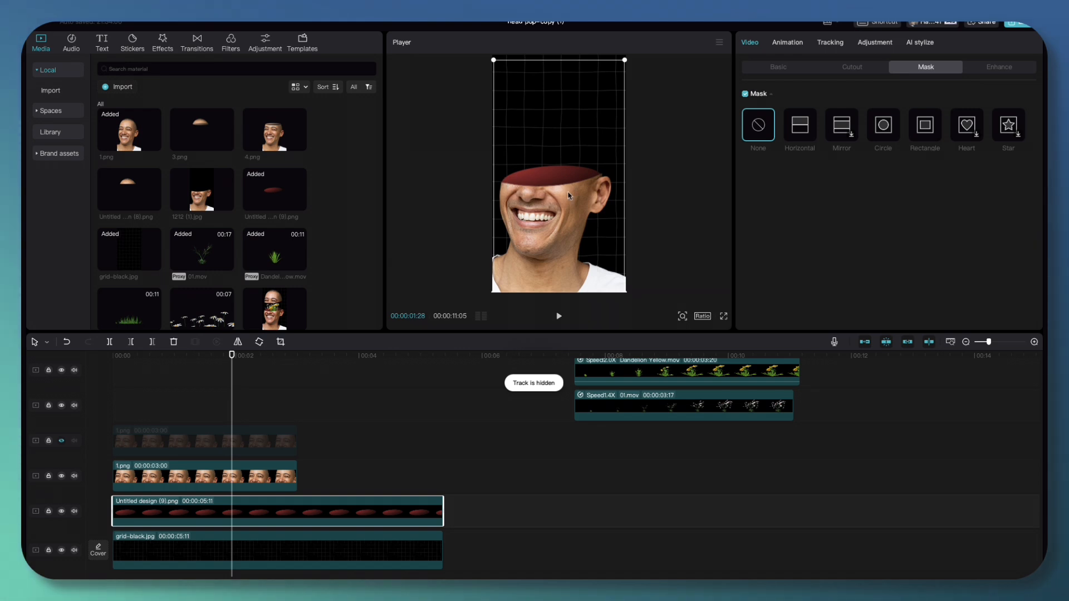
pyautogui.moveTo(510, 195)
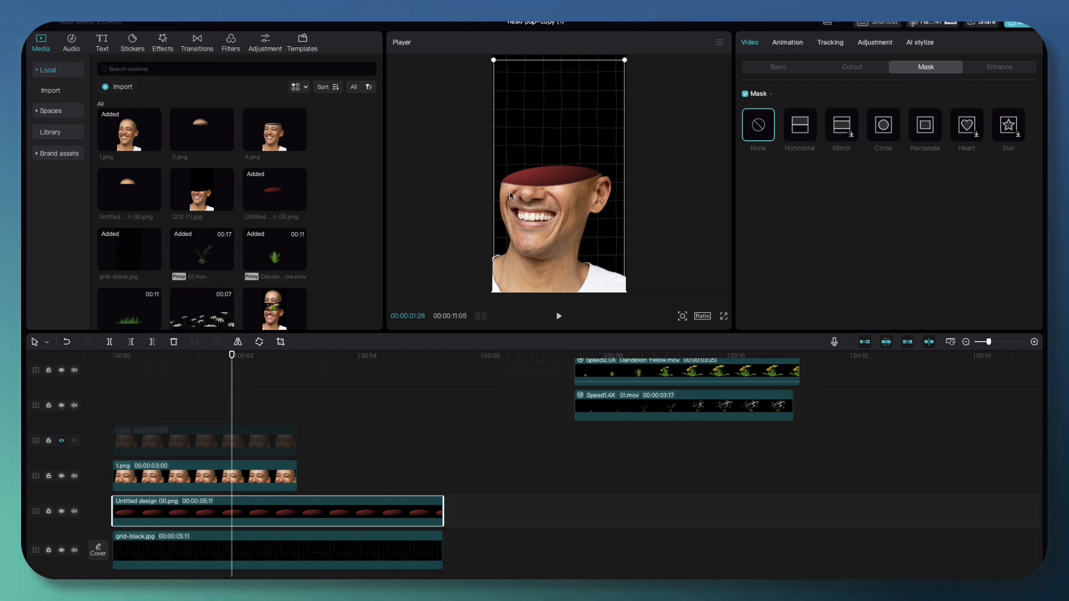
pyautogui.click(60, 440)
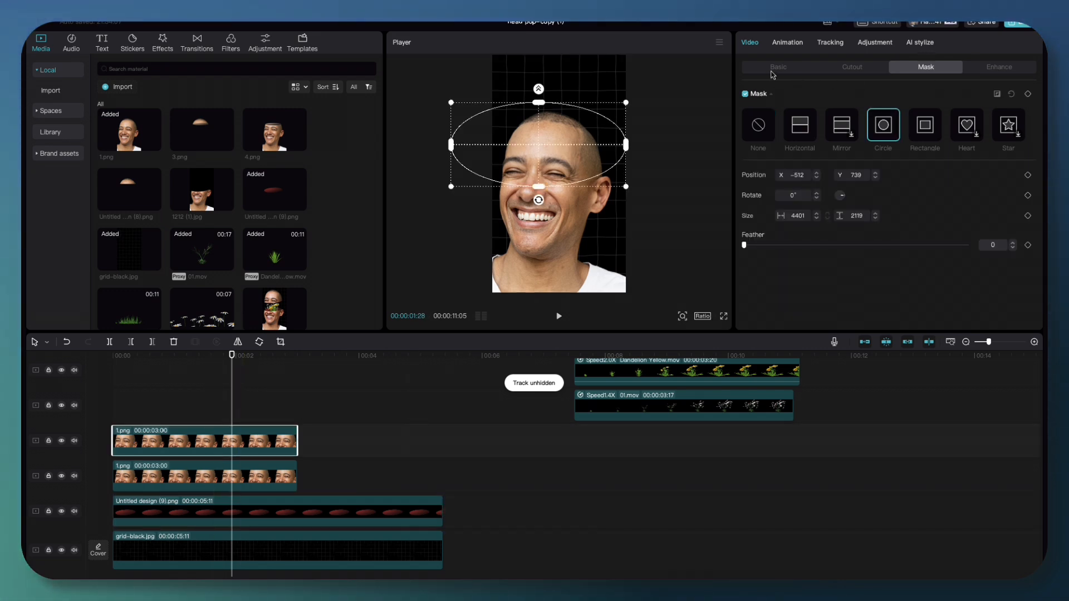
pyautogui.click(777, 67)
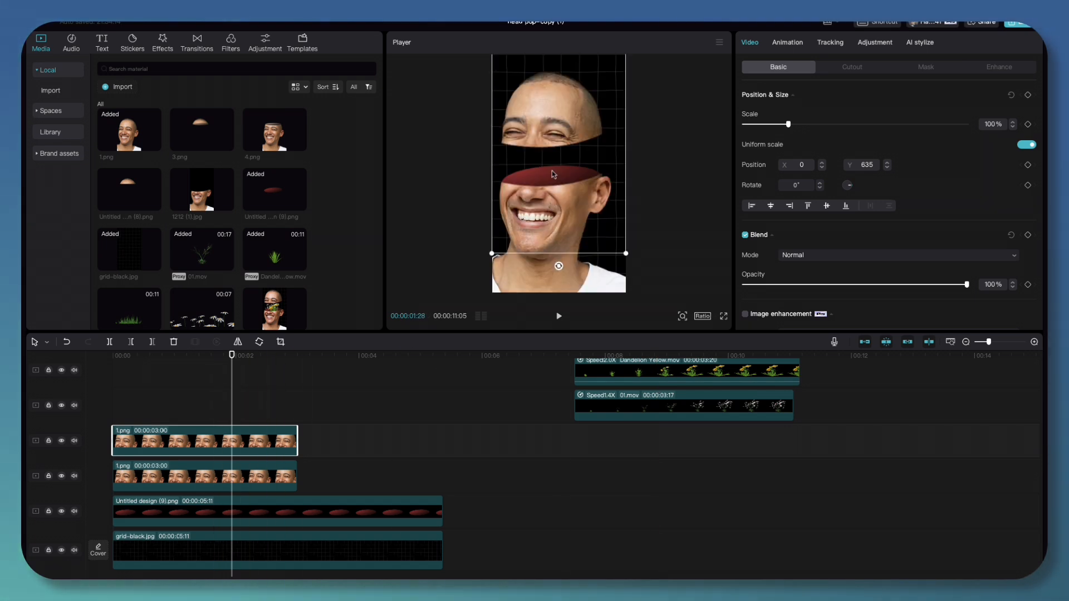
pyautogui.moveTo(571, 197)
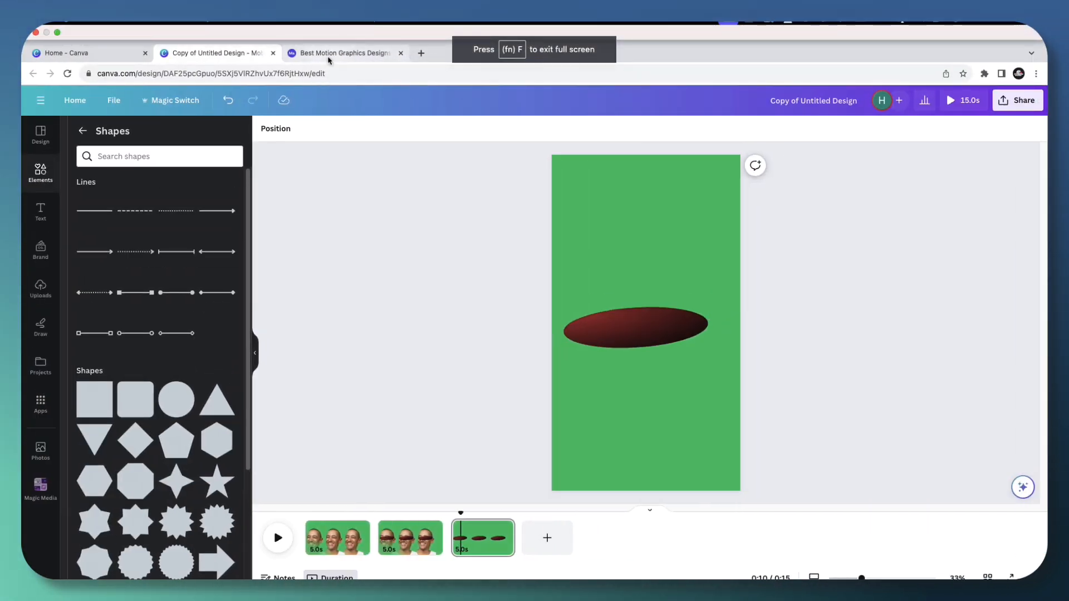
# Browse the Motion Array 'growing flowers' search results by scrolling through them
pyautogui.click(344, 52)
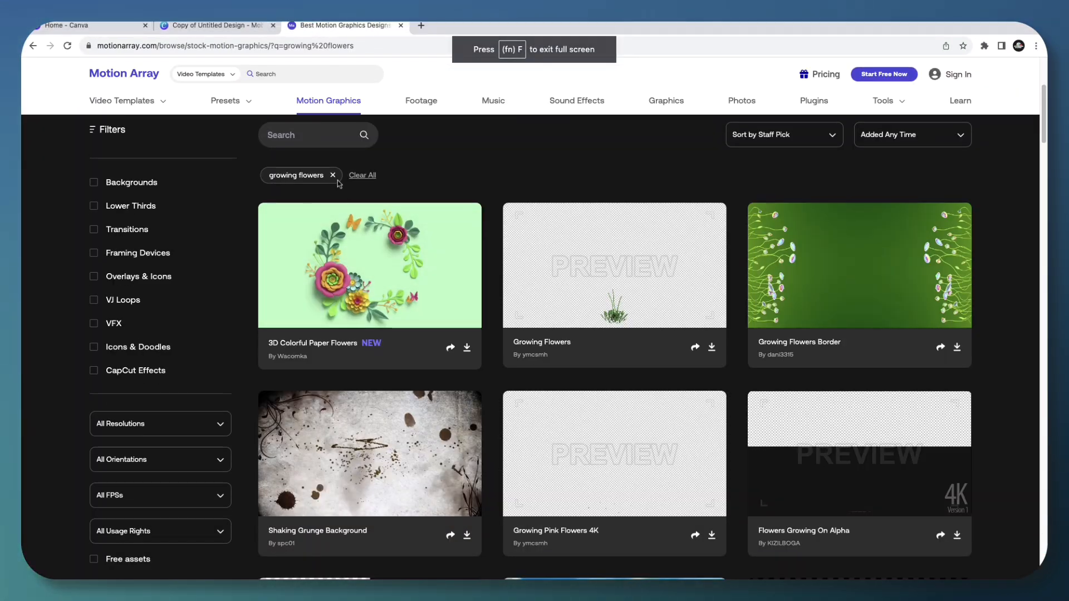
pyautogui.scroll(-3)
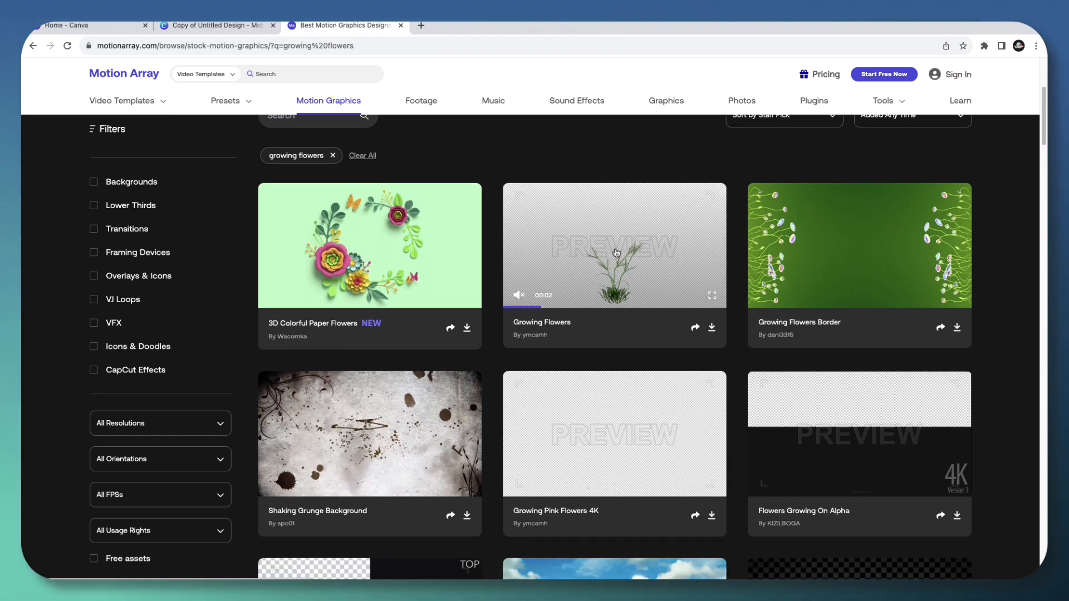
pyautogui.scroll(-3)
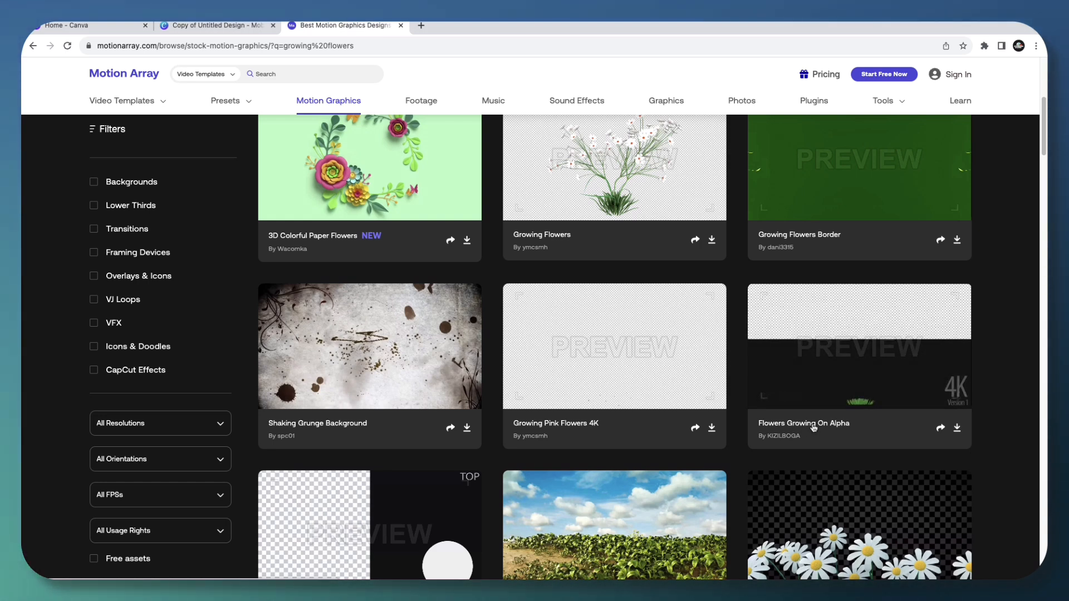
pyautogui.moveTo(546, 239)
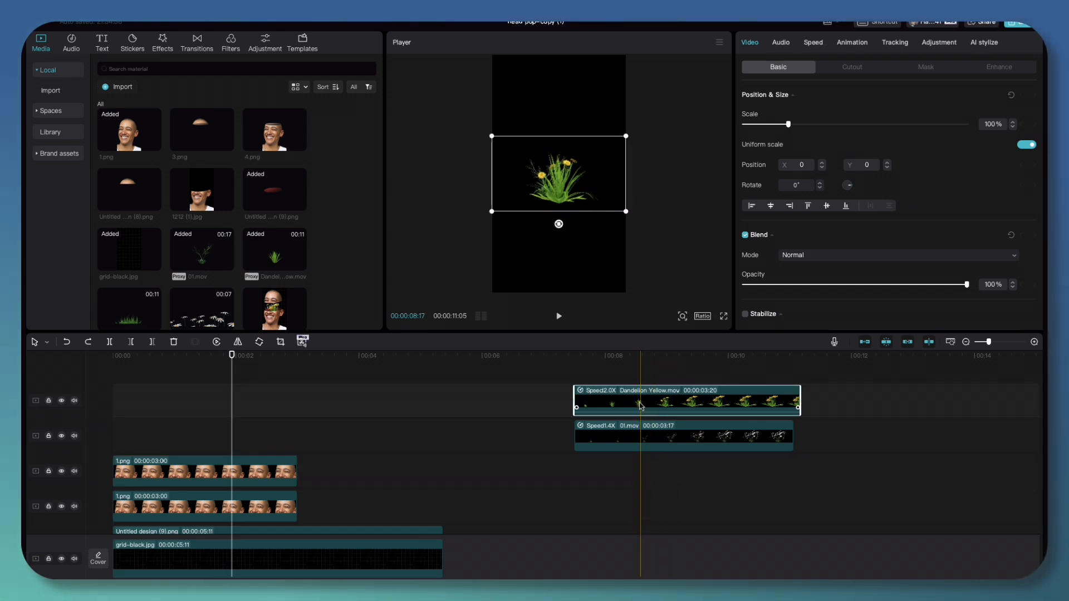
# Speed up the Dandelion Yellow clip and move the flower compound clip to 0:00 above Untitled design (9).png
pyautogui.click(813, 42)
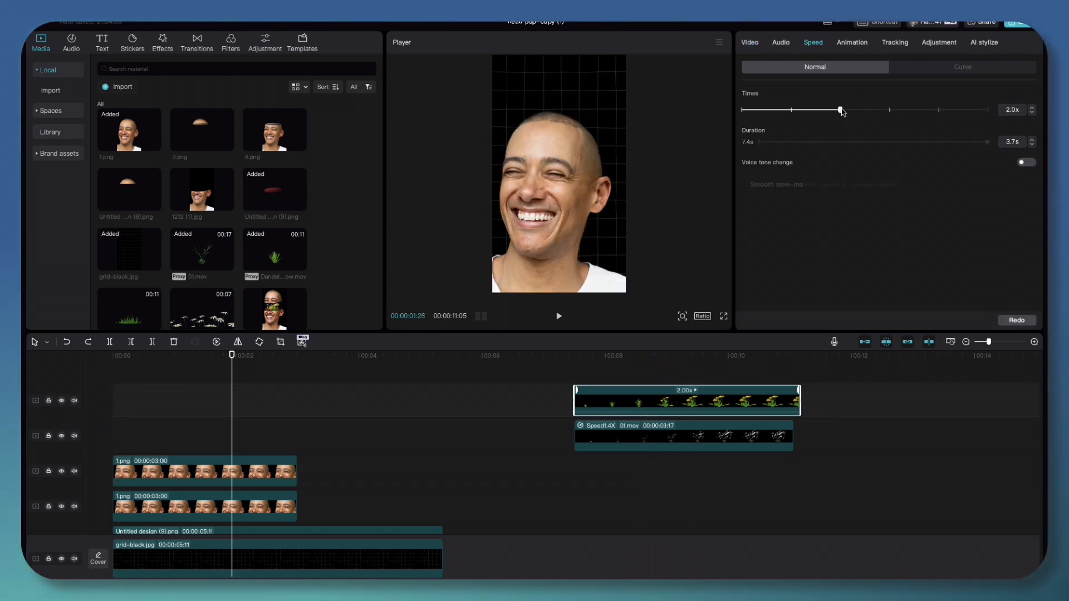
pyautogui.moveTo(841, 110); pyautogui.dragTo(811, 109)
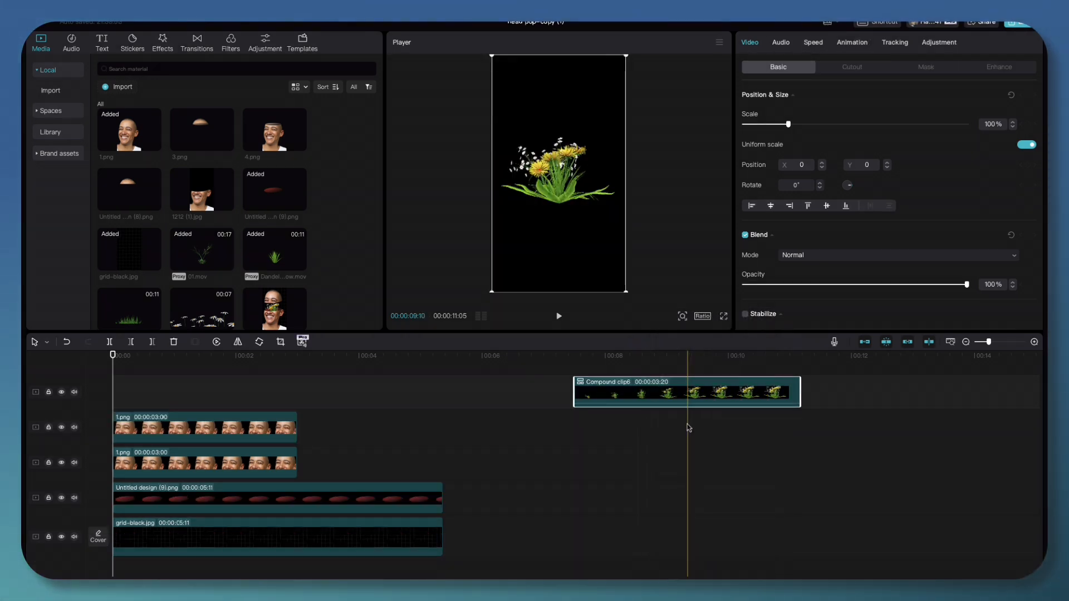
pyautogui.moveTo(687, 391); pyautogui.dragTo(421, 460)
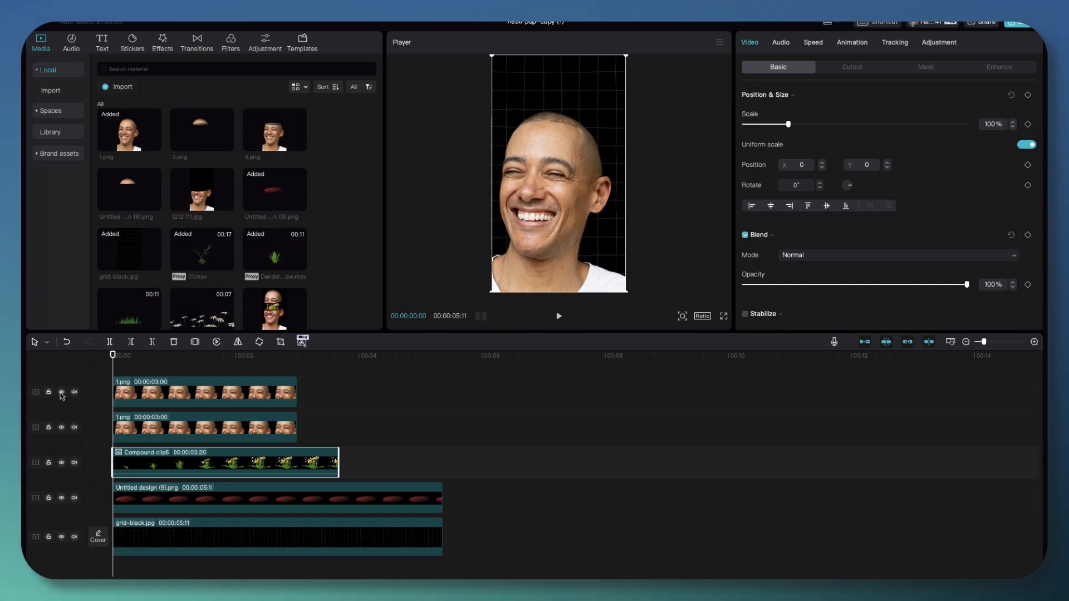
# Toggle the upper head layer's visibility to check the flowers sprouting beneath it
pyautogui.click(61, 392)
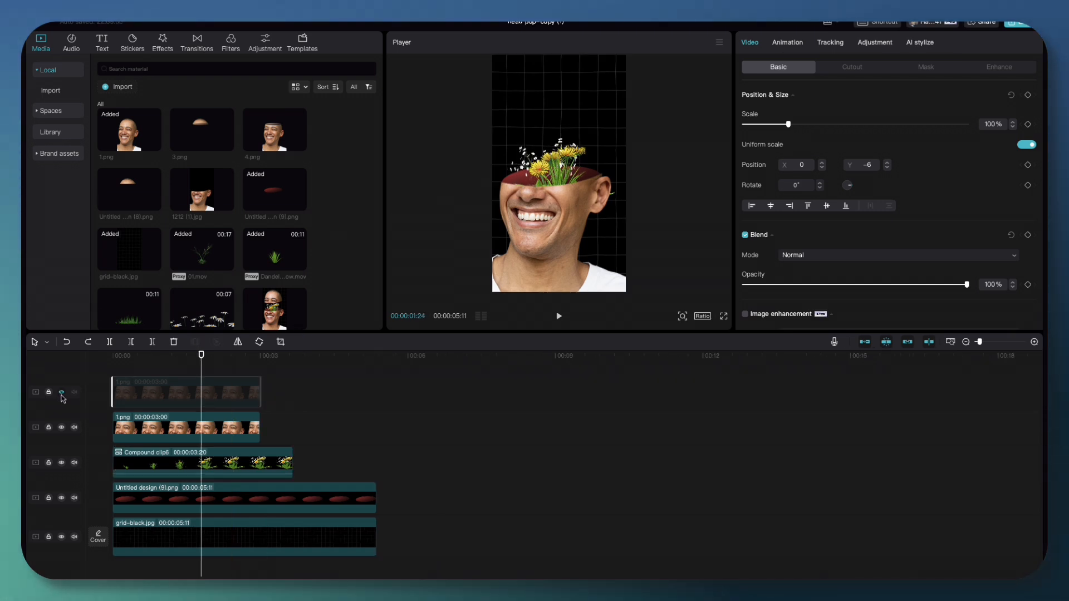
pyautogui.click(61, 391)
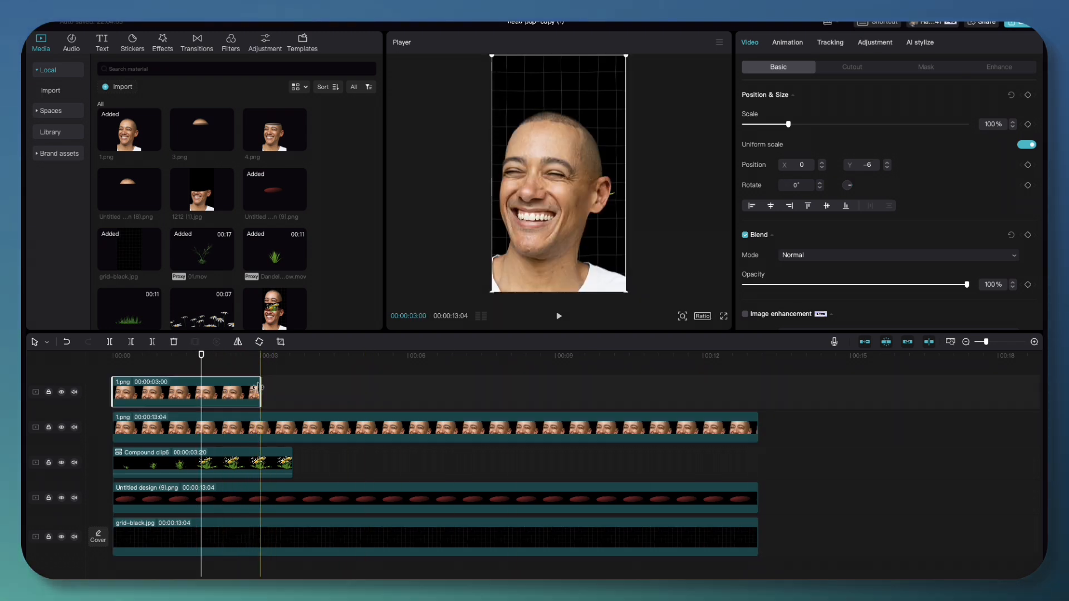
# Check layers by toggling the top track, then keyframe the top 1.png clip's Position & Size near the start
pyautogui.moveTo(261, 392); pyautogui.dragTo(756, 392)
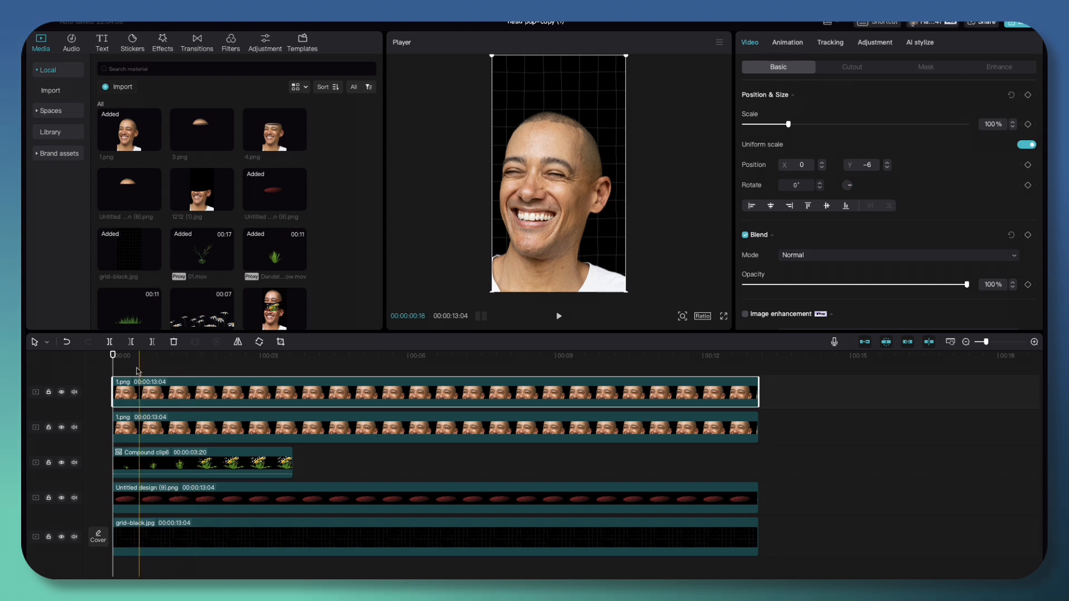
pyautogui.click(61, 392)
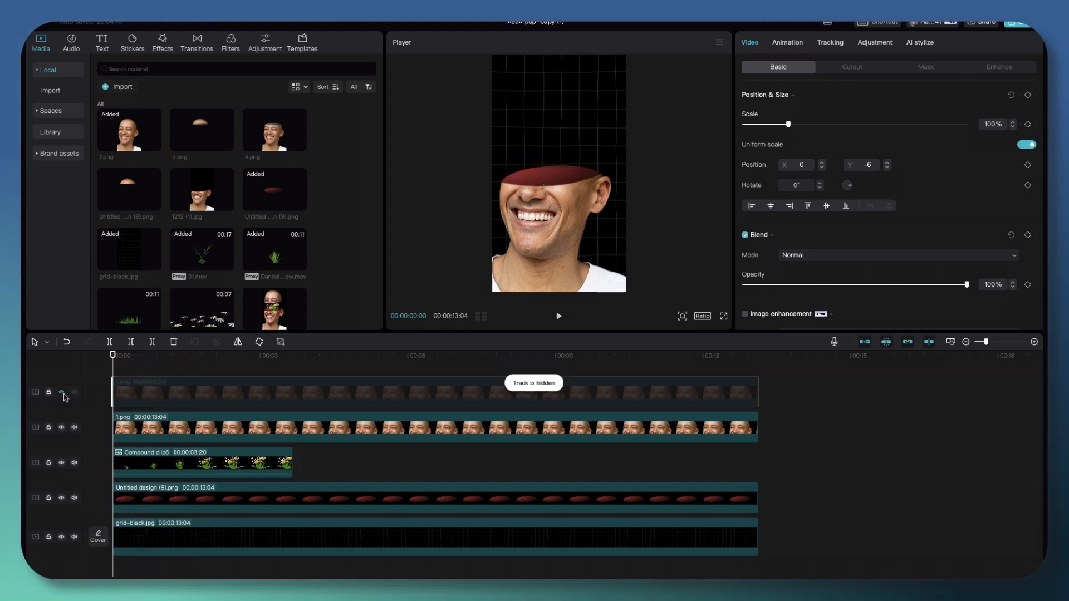
pyautogui.click(61, 392)
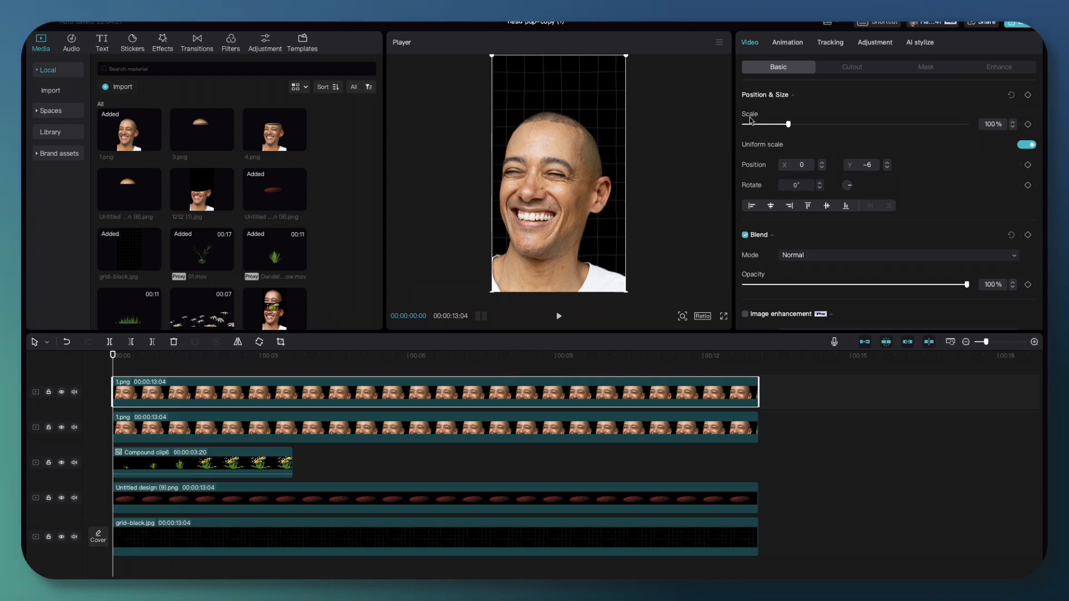
pyautogui.click(227, 392)
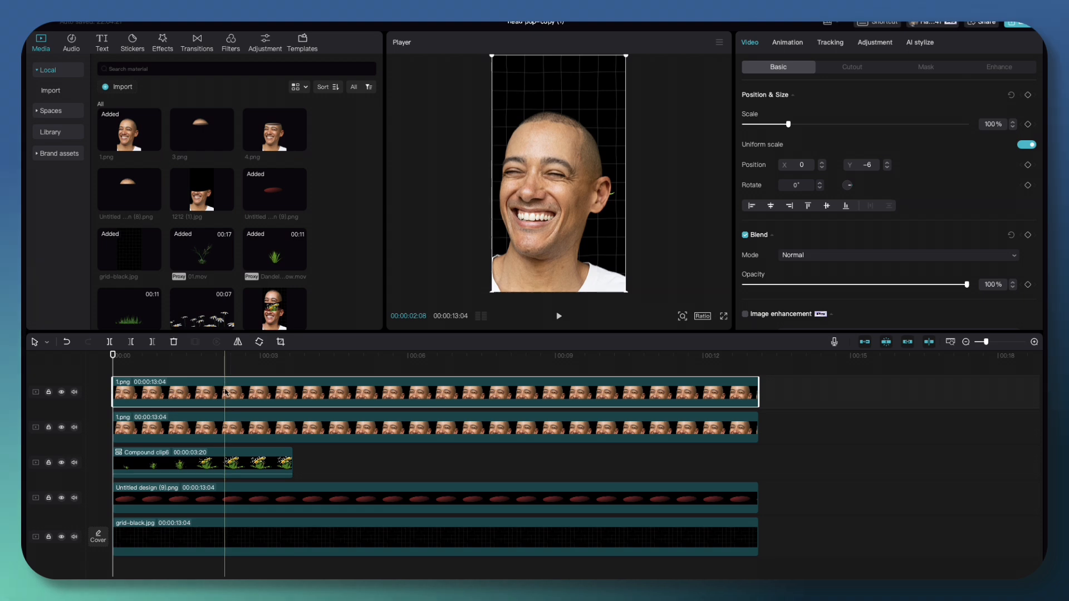
pyautogui.click(143, 355)
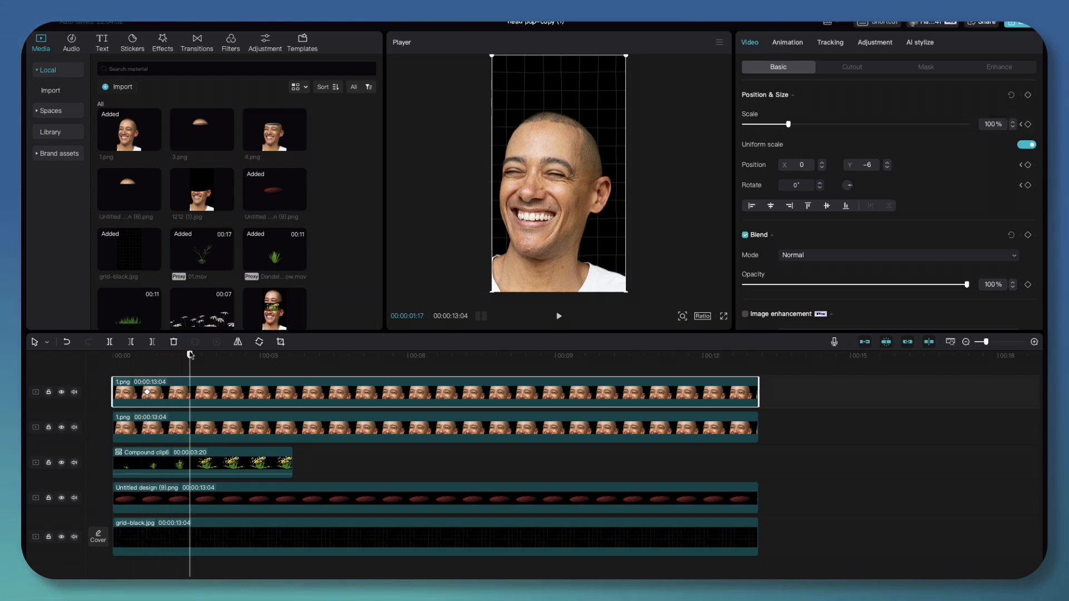
# Keyframe the top head piece around 3.5 s and raise its Y position to 829 so the flowers show
pyautogui.click(288, 355)
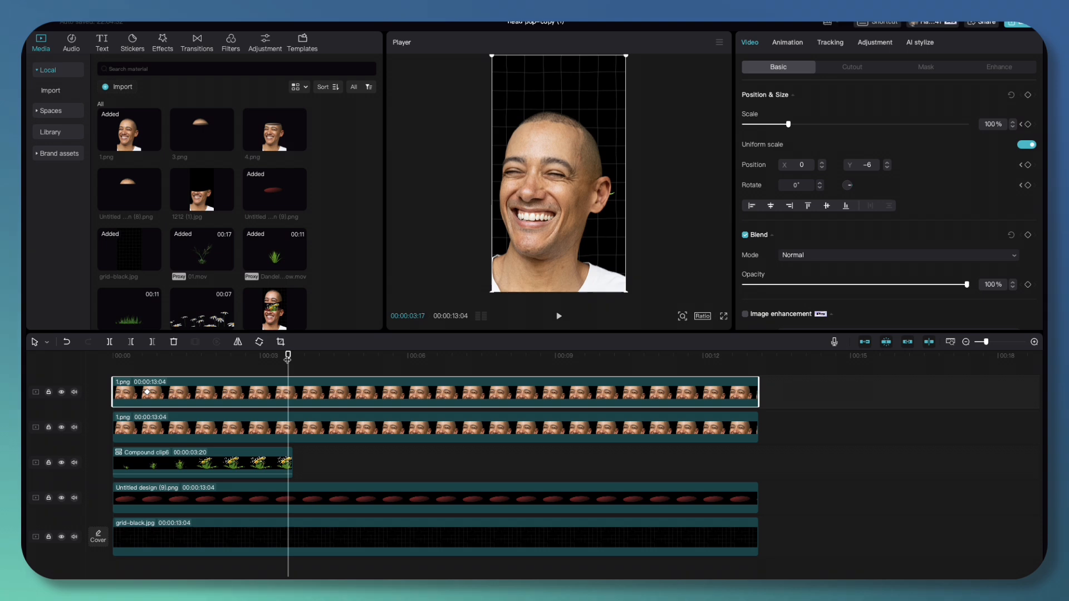
pyautogui.click(1028, 95)
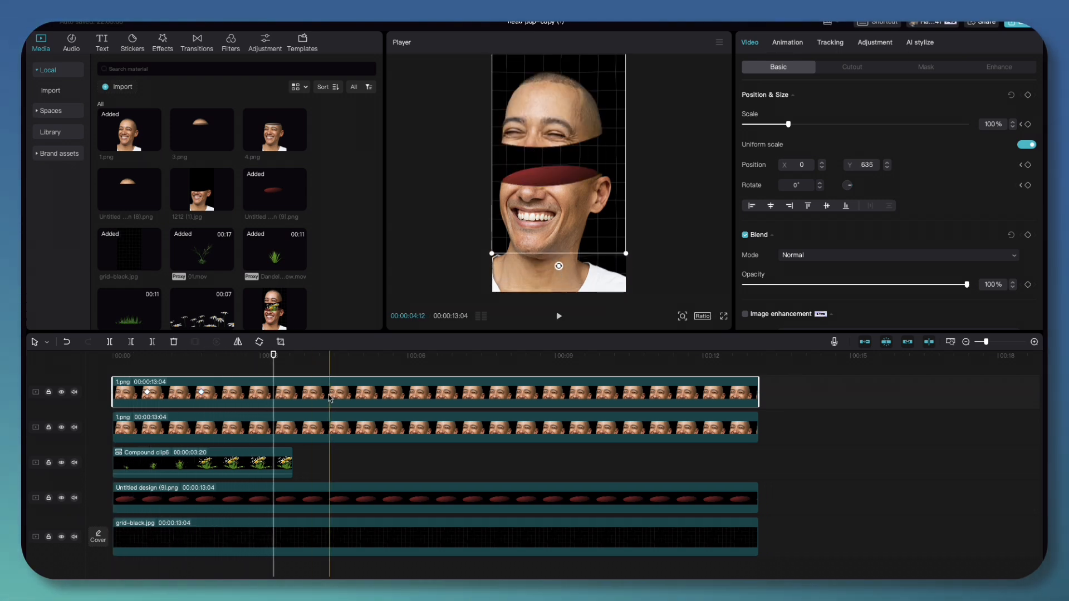
pyautogui.click(201, 355)
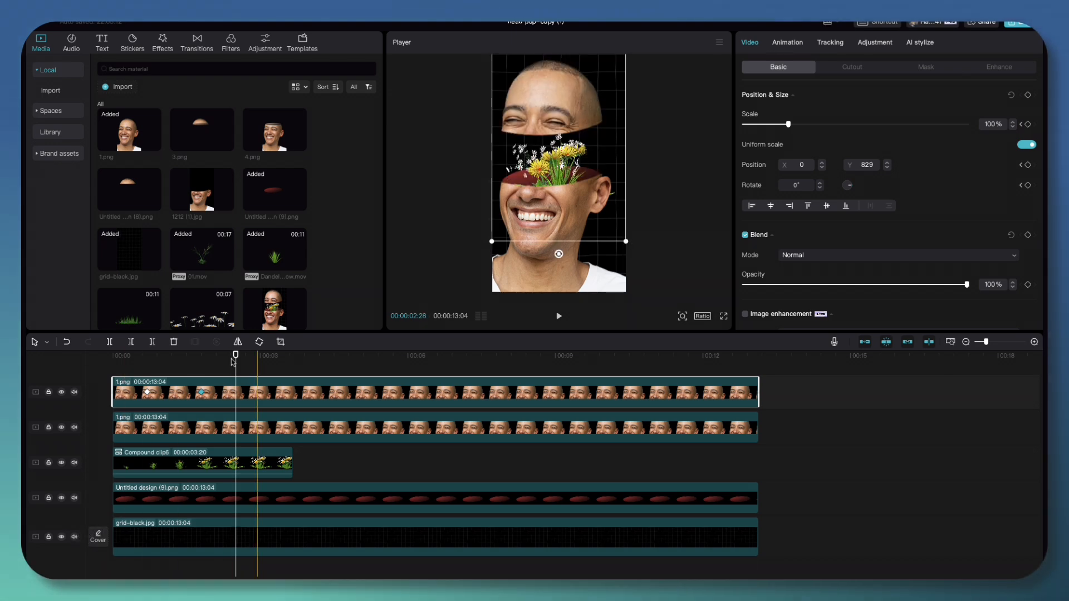
# Select the flower compound clip and copy it for a second instance
pyautogui.click(559, 316)
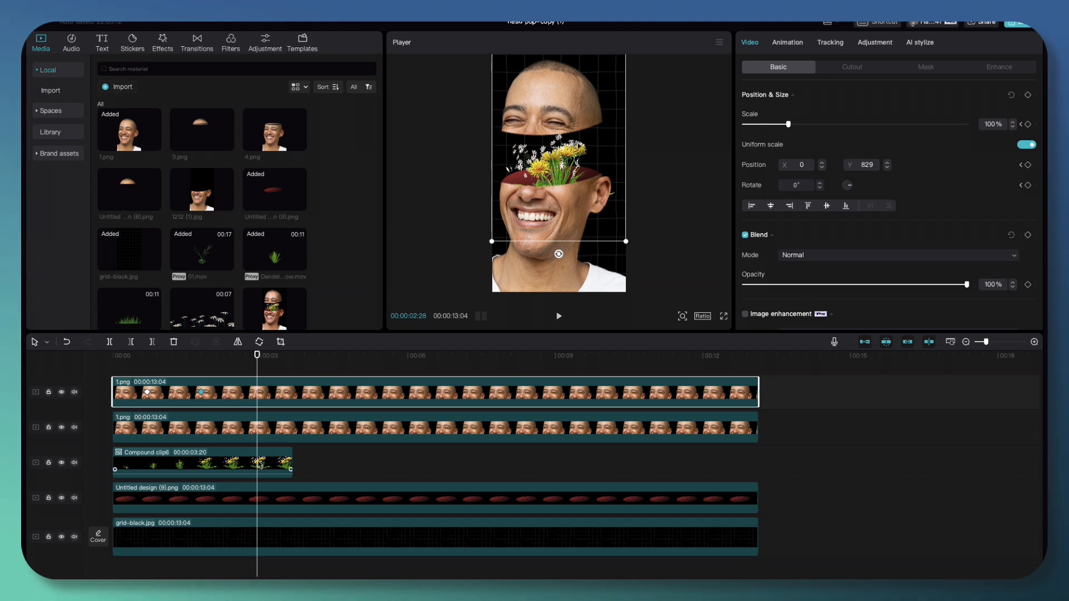
pyautogui.click(202, 462)
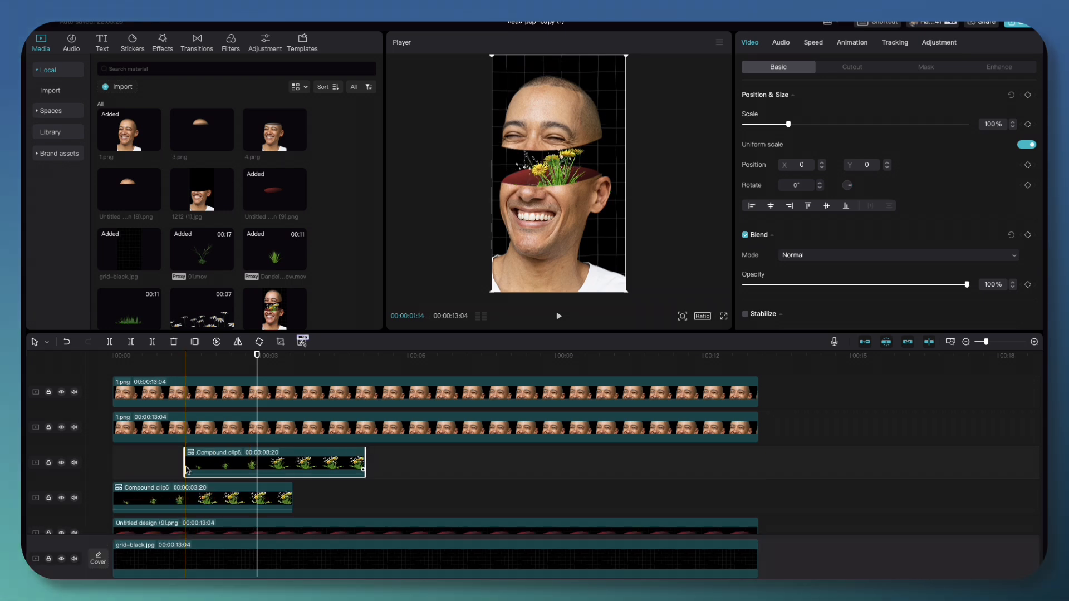
# Place the flower copy after the original, reverse it and shorten it
pyautogui.moveTo(273, 462); pyautogui.dragTo(383, 499)
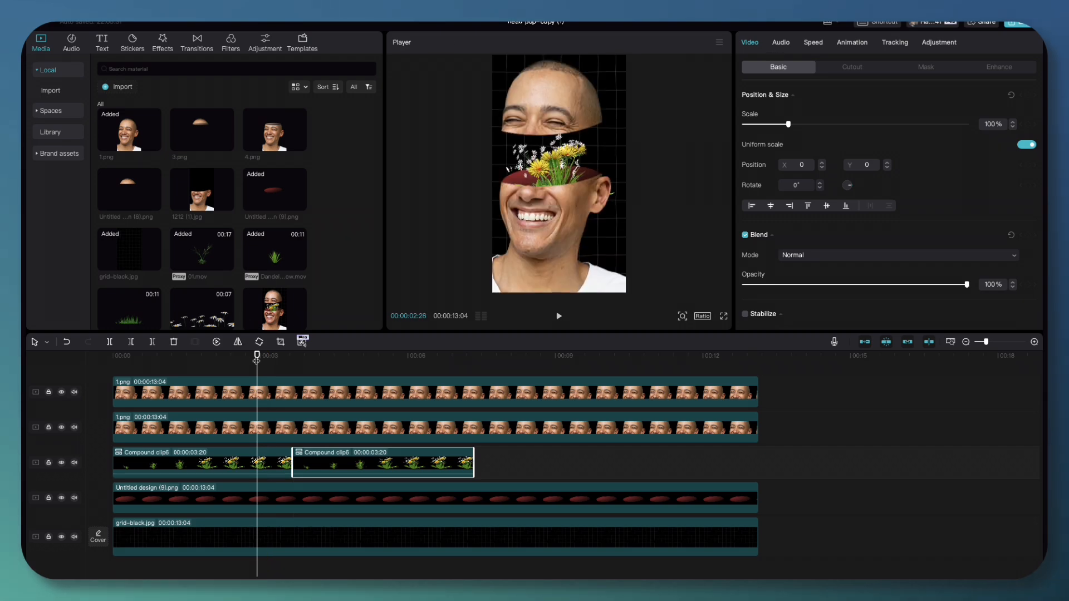
pyautogui.moveTo(217, 343)
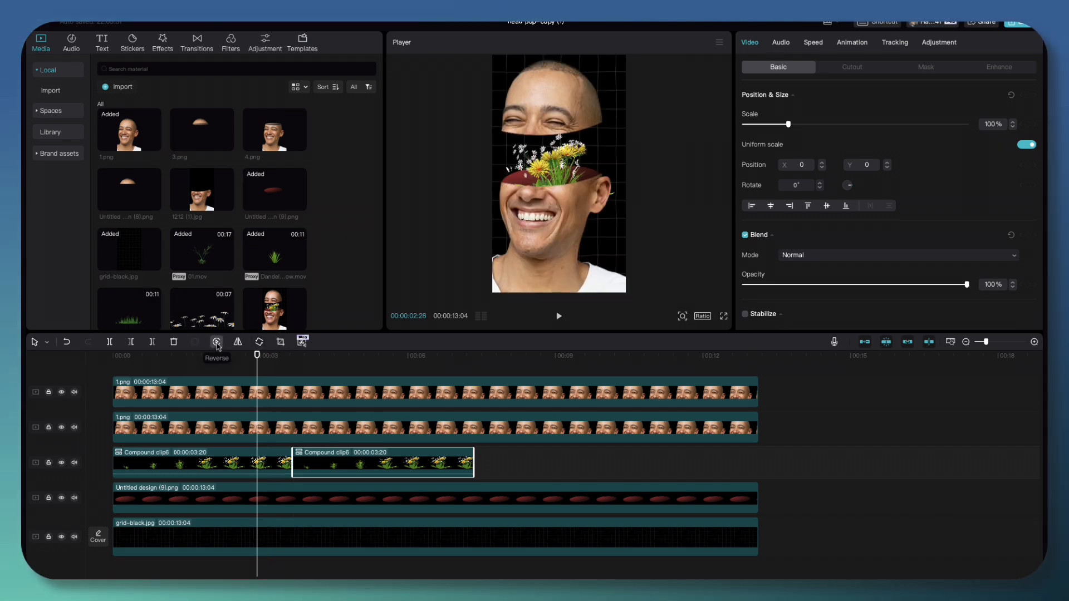
pyautogui.click(216, 342)
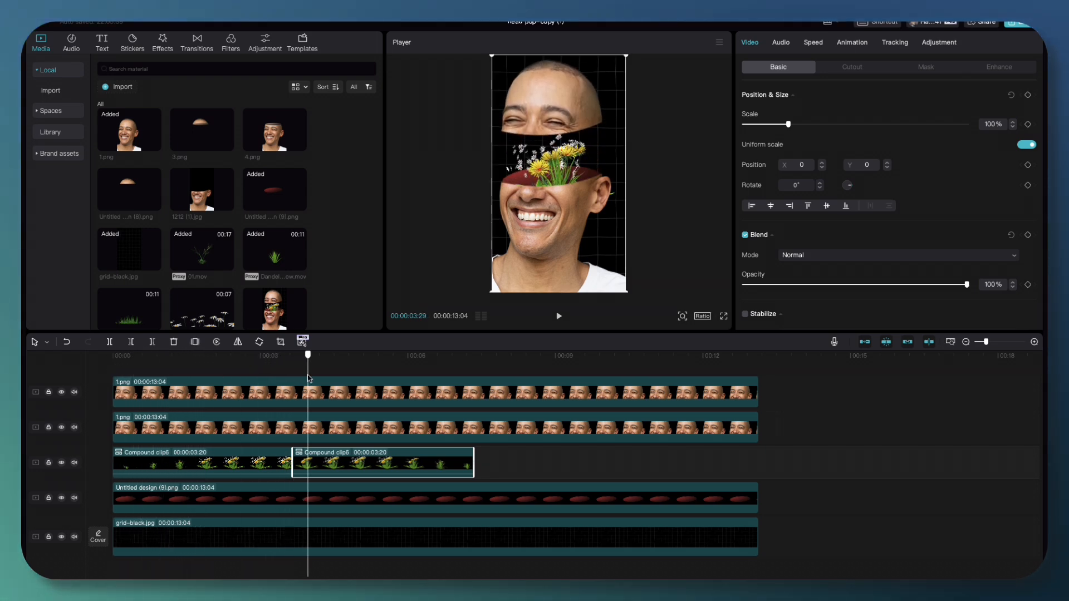
pyautogui.moveTo(307, 355); pyautogui.dragTo(387, 354)
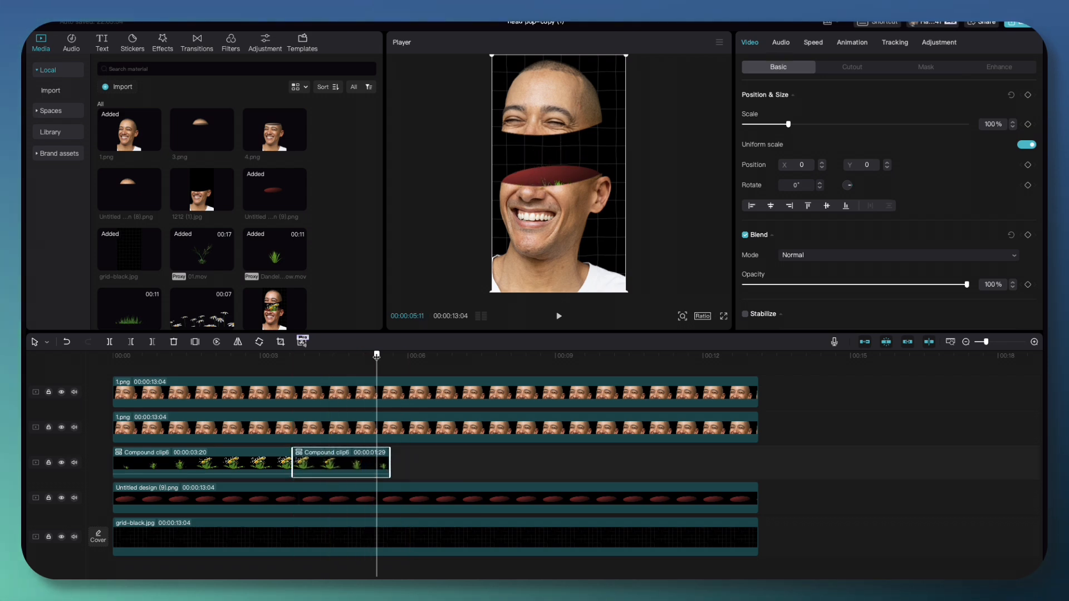
# Trim the original flower clip and join the two flower clips end to end
pyautogui.click(197, 462)
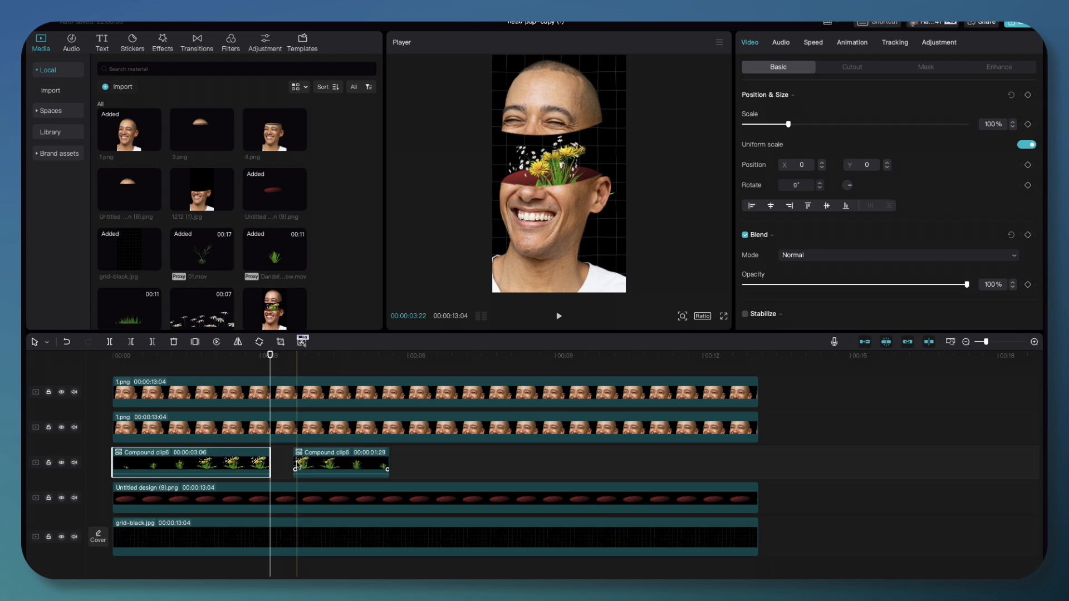
pyautogui.click(317, 462)
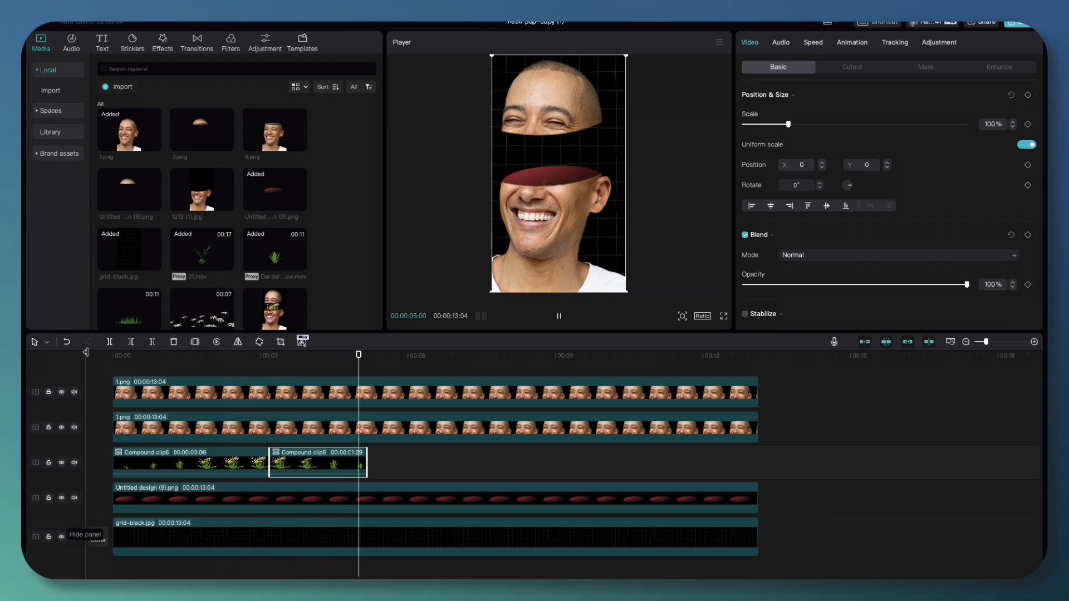
# Select the top head layer and review the rising animation by playing from the start
pyautogui.click(558, 316)
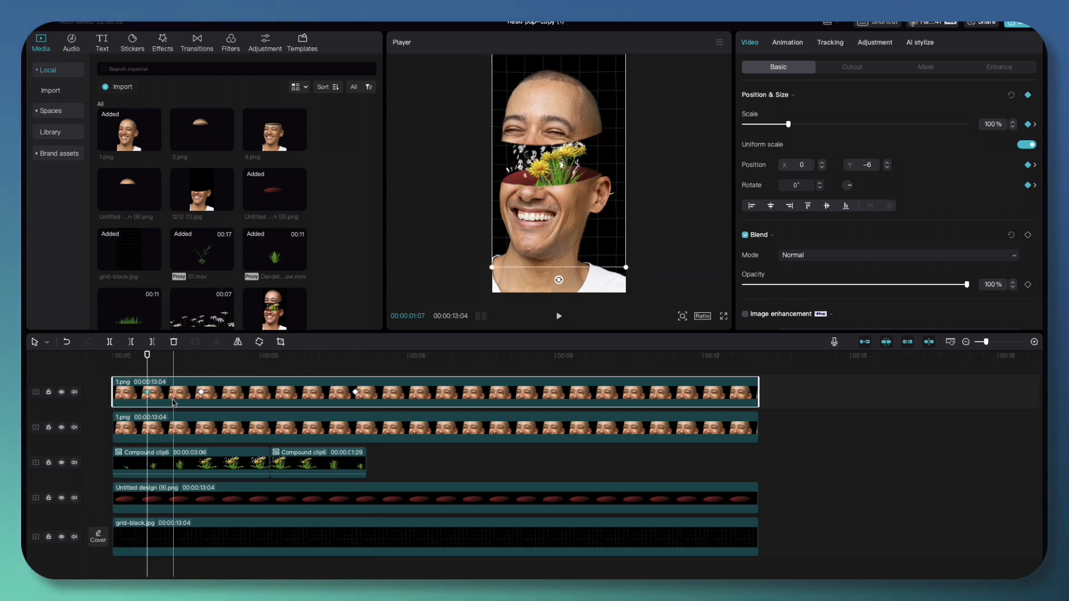
pyautogui.click(355, 392)
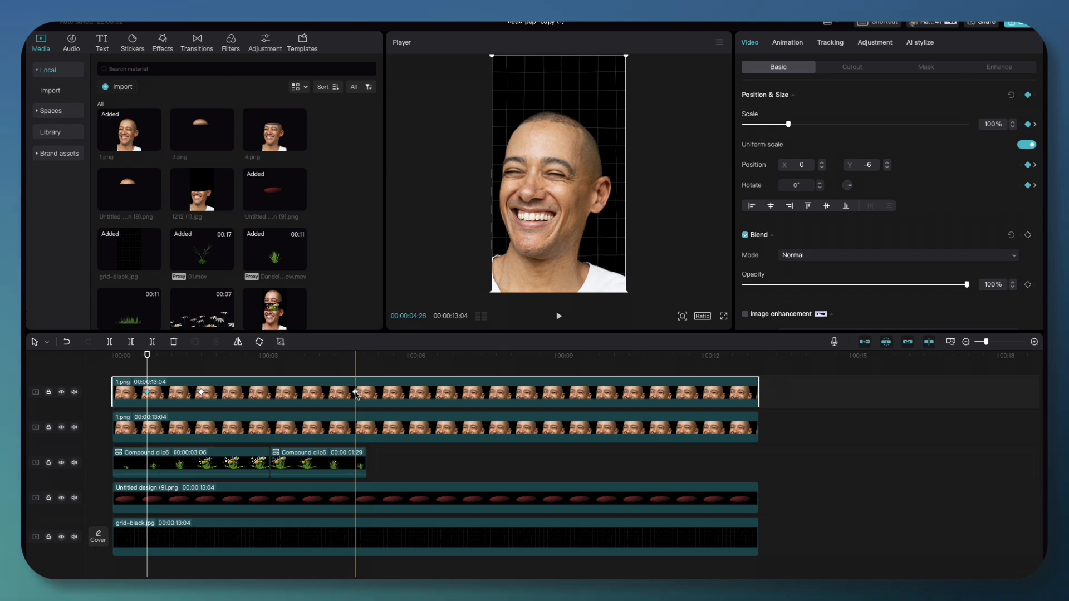
pyautogui.click(112, 355)
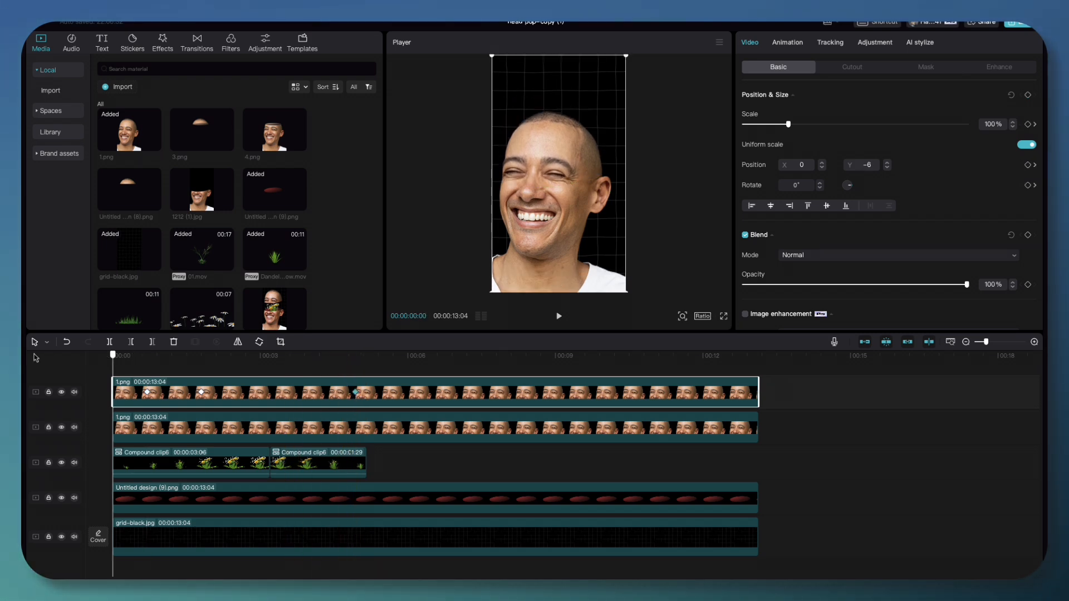
pyautogui.click(558, 316)
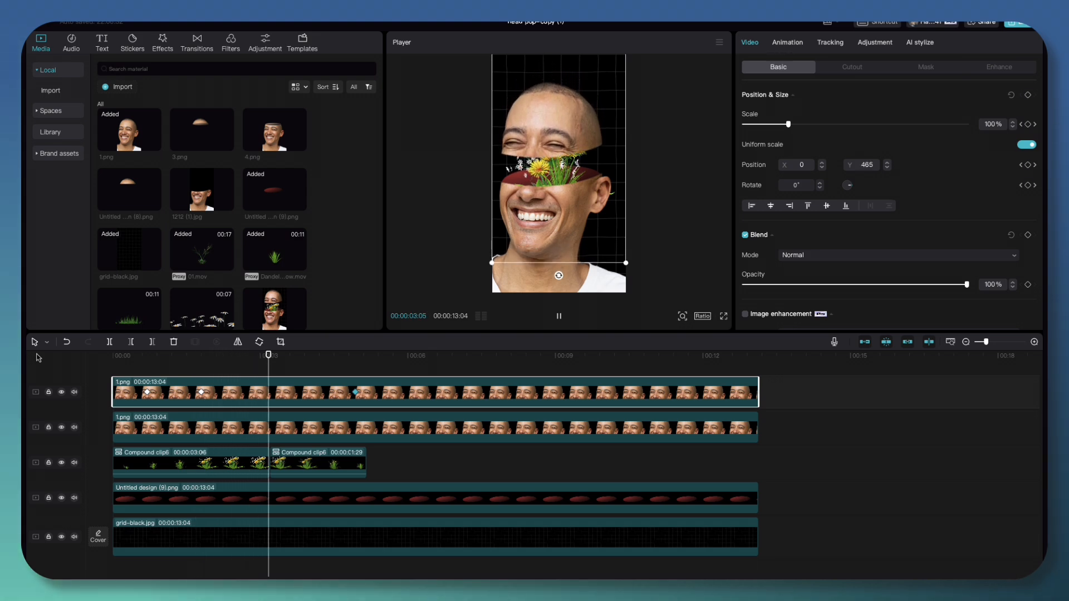
pyautogui.click(365, 355)
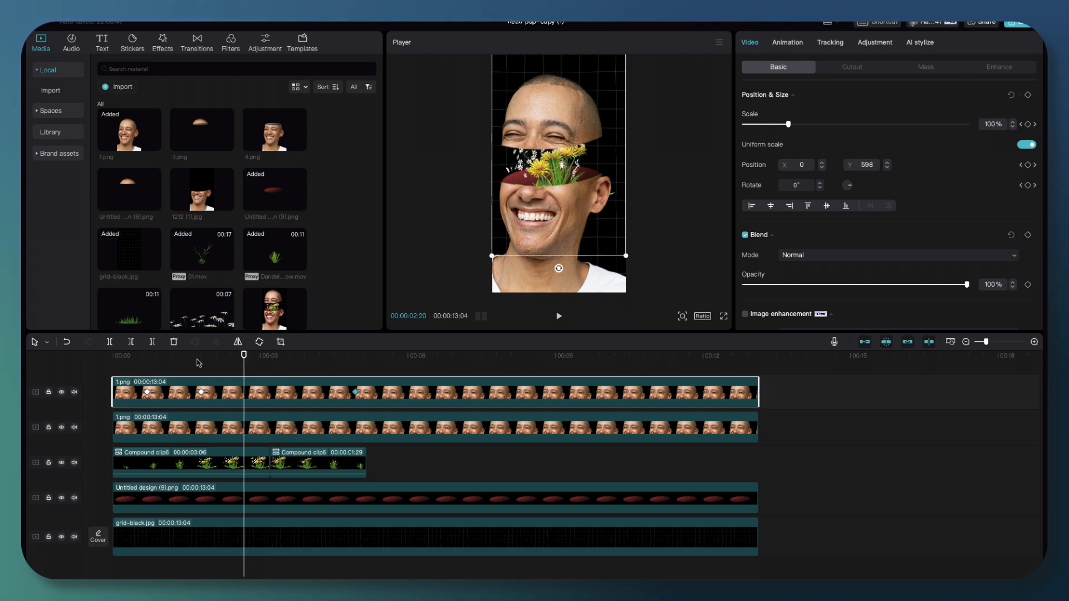
# Add later Position Y keyframes (down to about -6) so the head closes as the flowers retreat
pyautogui.click(201, 355)
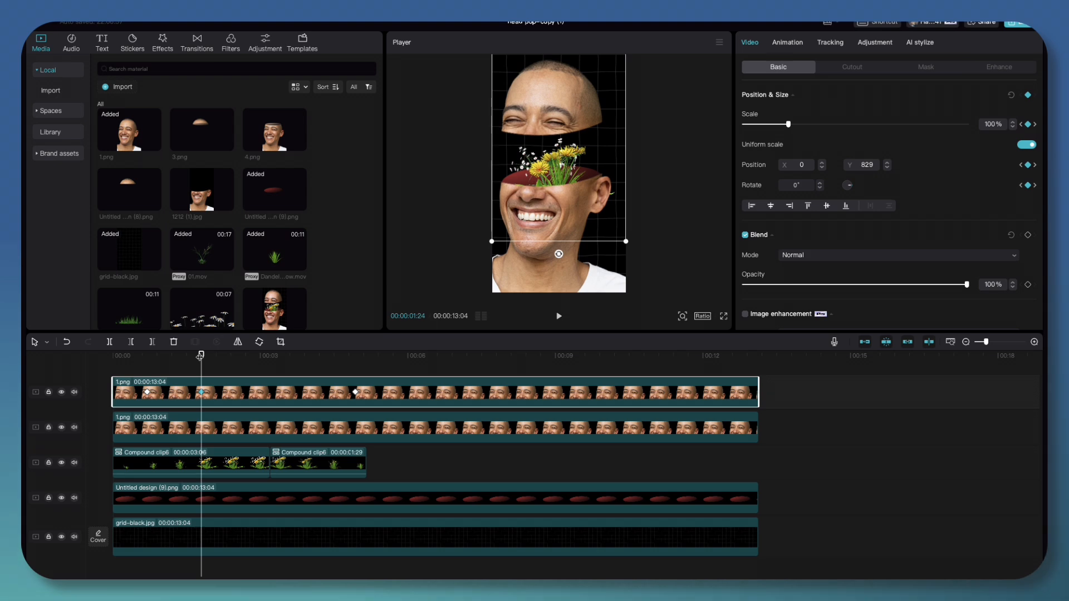
pyautogui.click(260, 355)
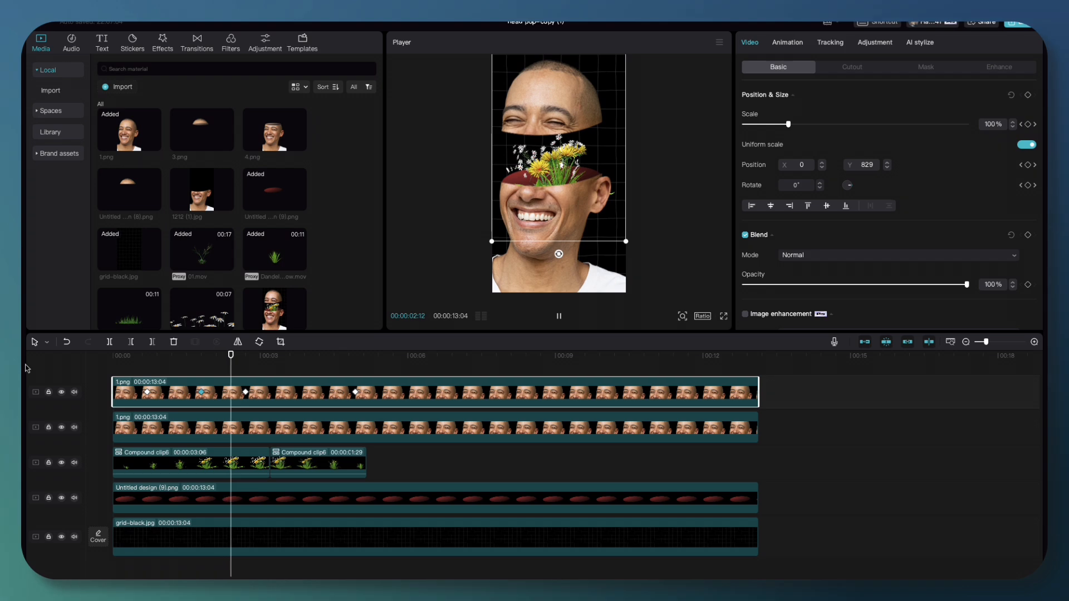
pyautogui.click(329, 355)
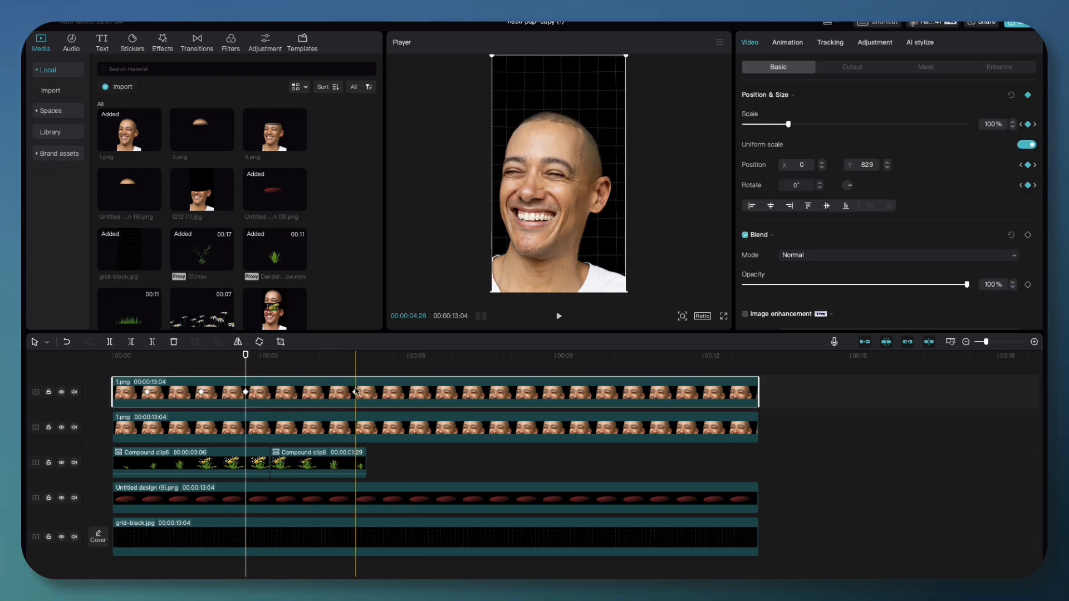
pyautogui.click(266, 392)
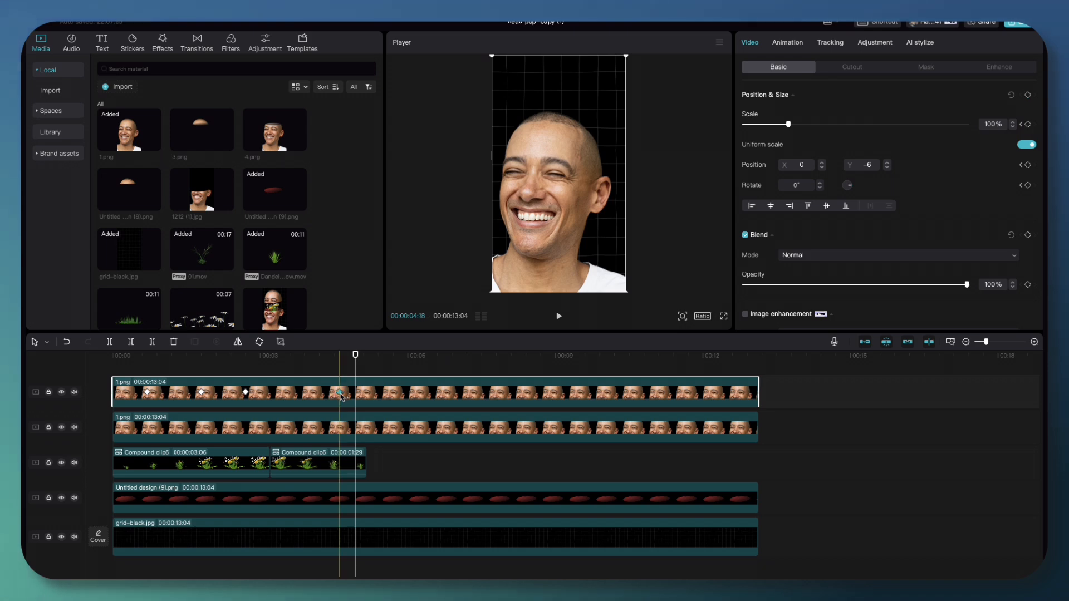
pyautogui.click(558, 316)
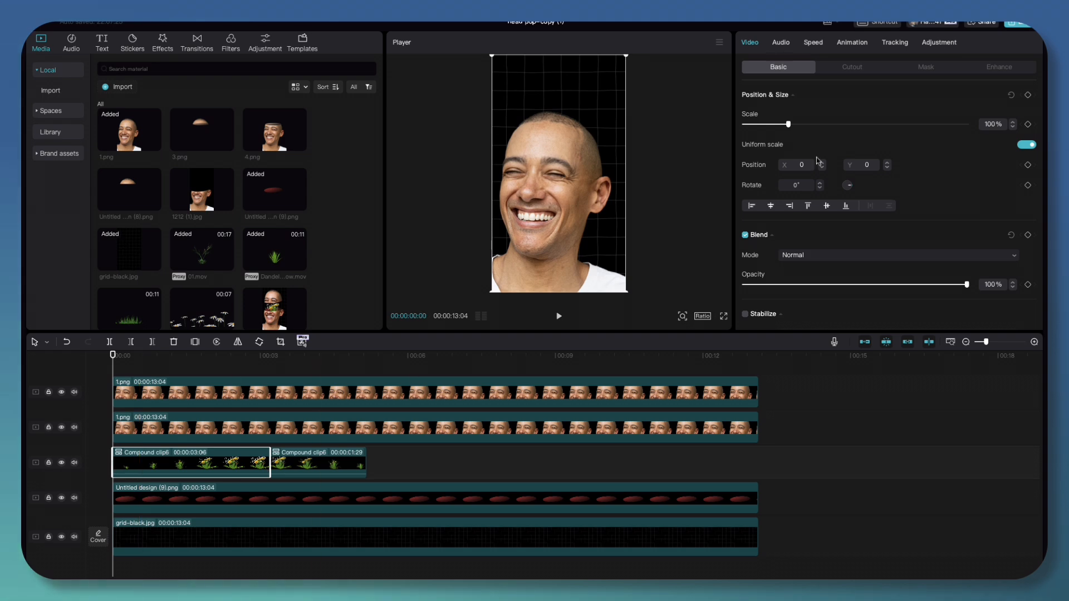
# Give the first flower compound clip a Fade In animation
pyautogui.click(851, 42)
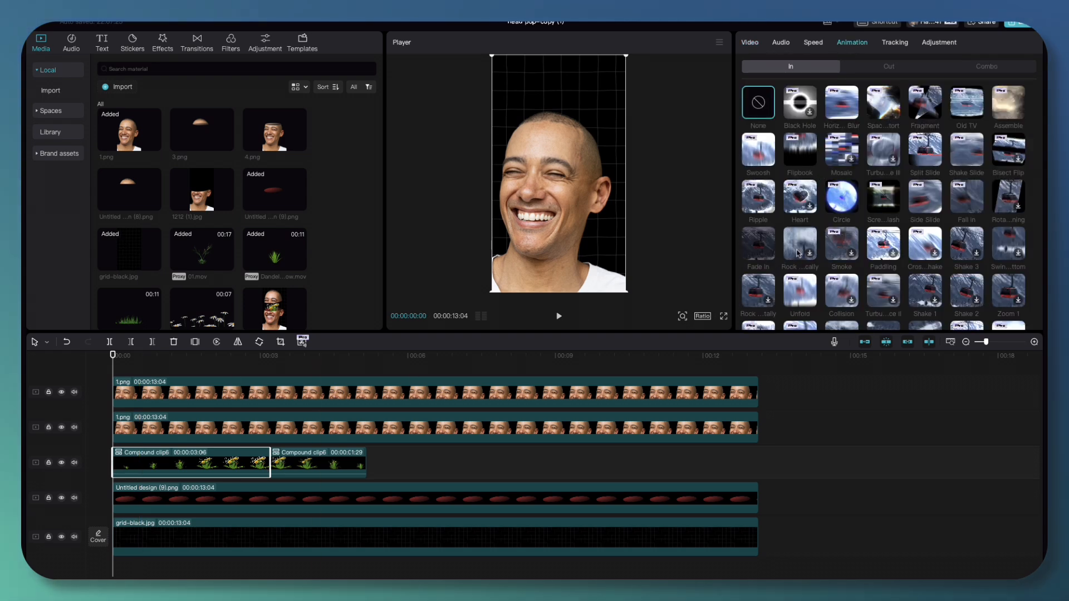
pyautogui.click(757, 246)
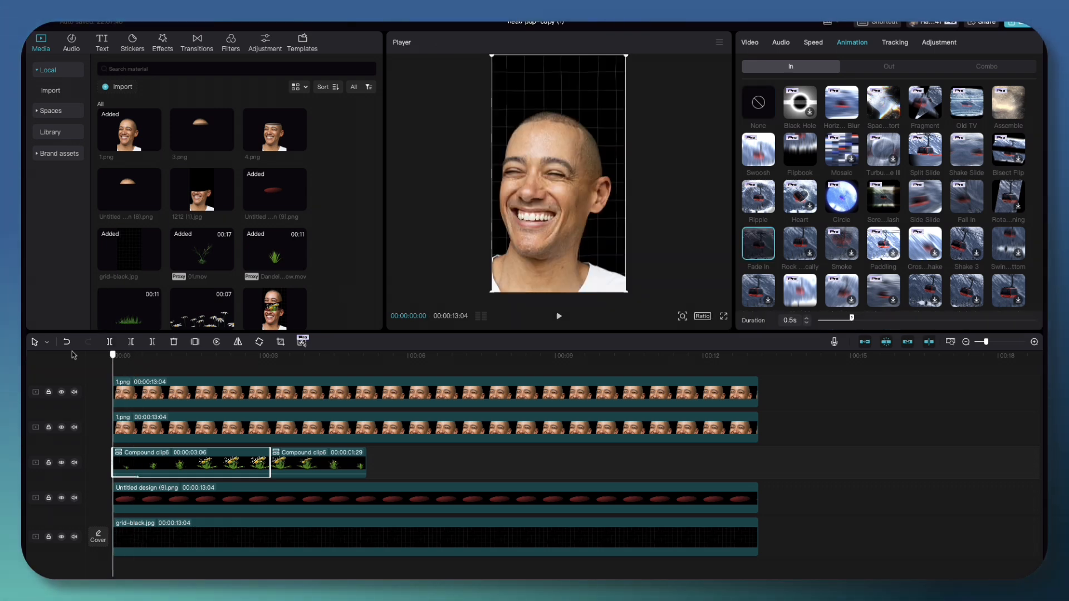
pyautogui.click(559, 316)
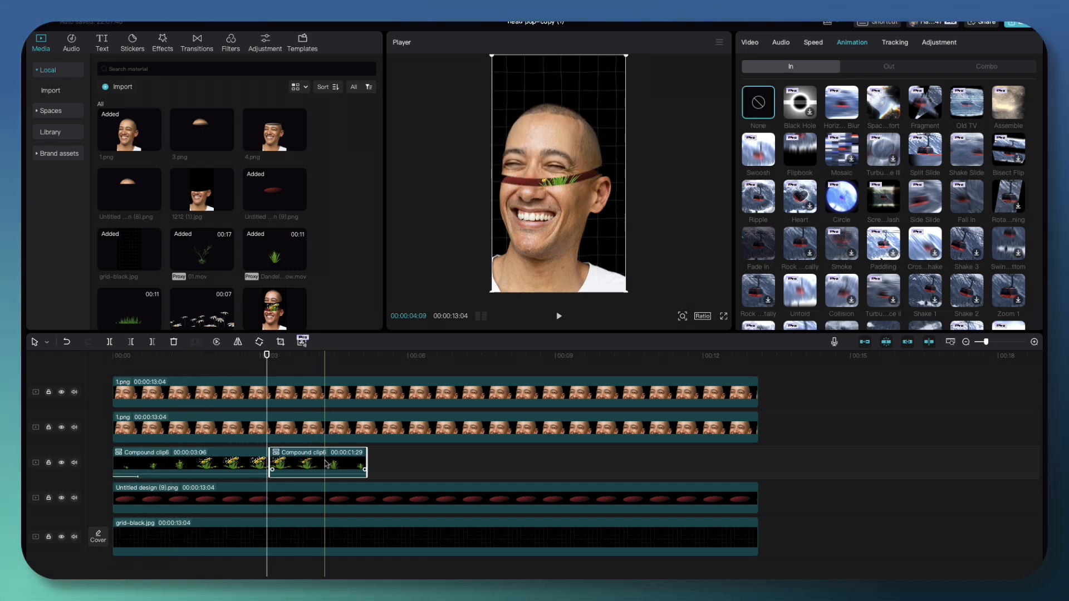
# Give the second flower compound clip a Fade Out exit animation
pyautogui.click(888, 66)
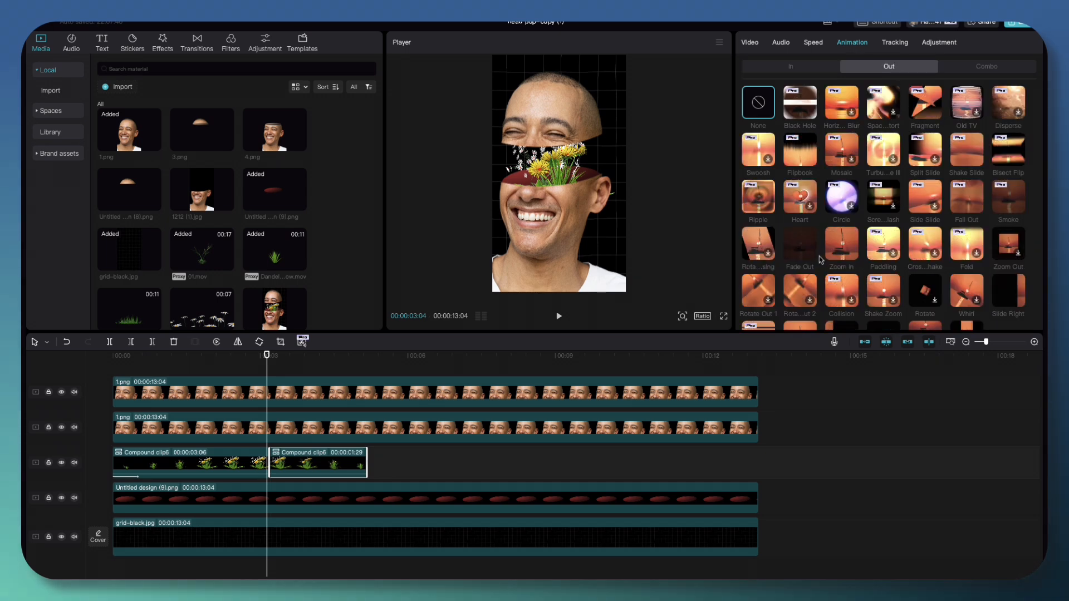
pyautogui.click(799, 246)
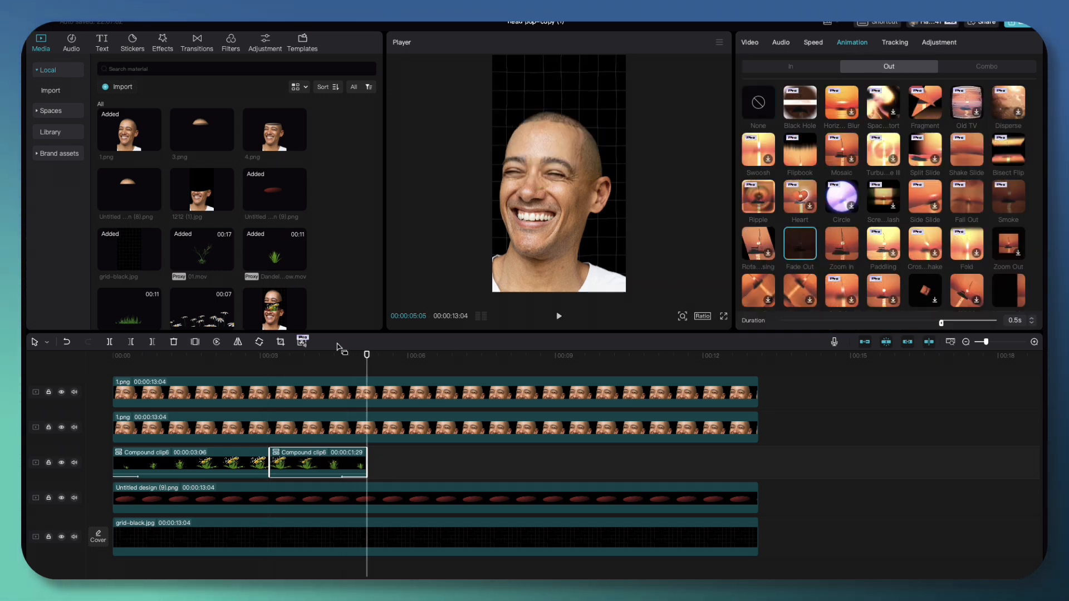
pyautogui.click(558, 316)
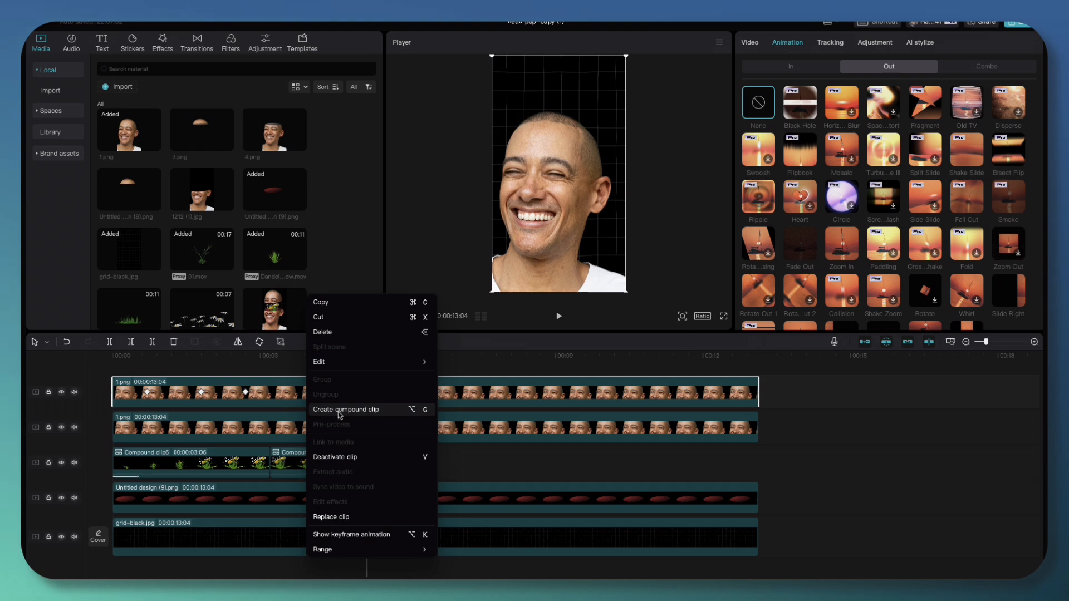
# Compound the top head clip and apply Blue Mosaic with Filters 0, Size 51 and Texture 28
pyautogui.click(345, 409)
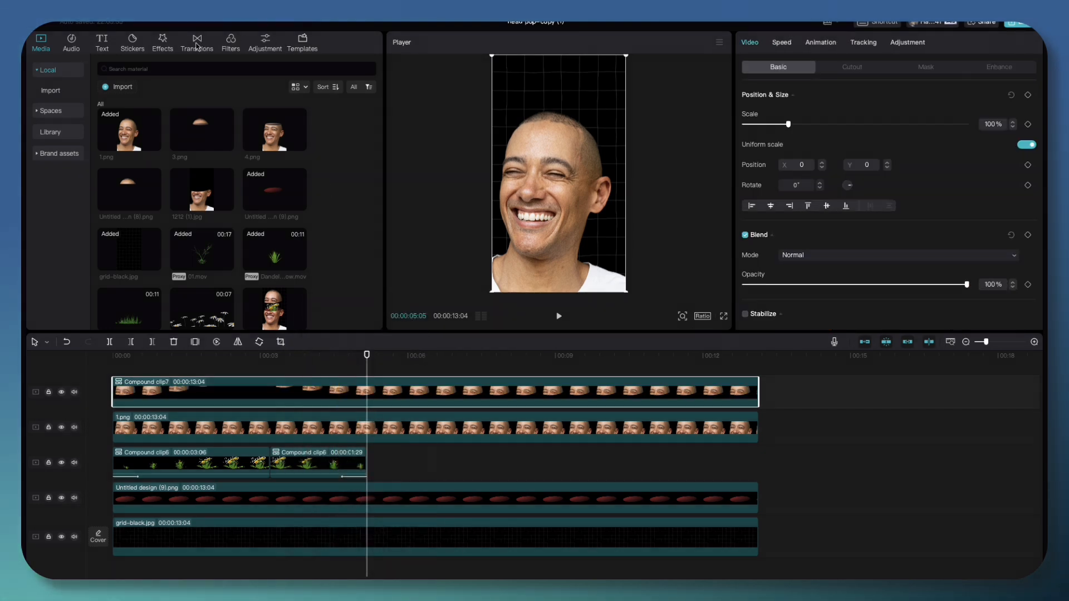
pyautogui.click(162, 42)
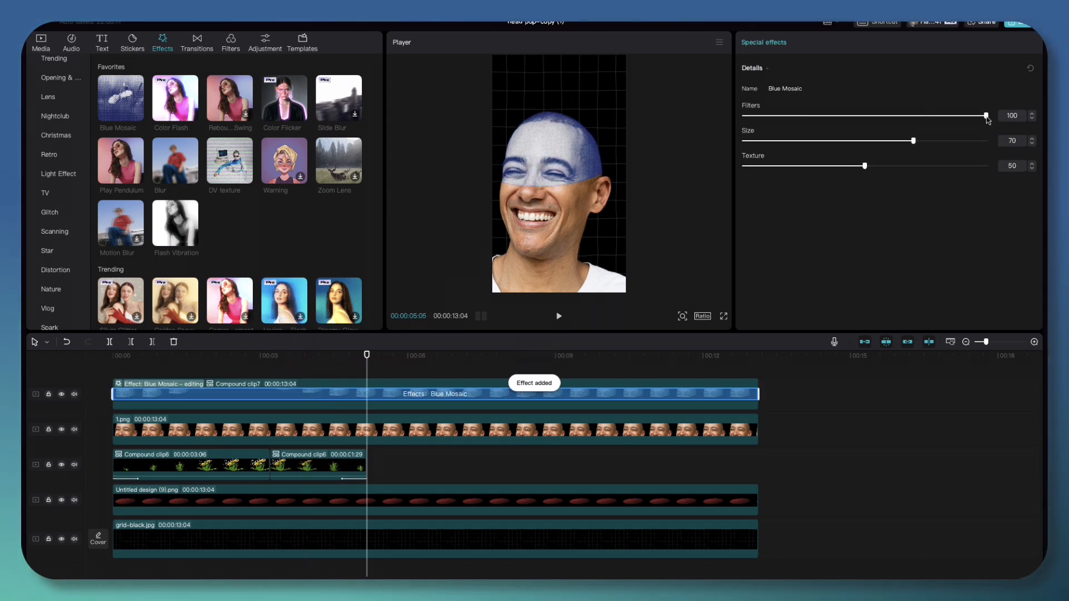
pyautogui.moveTo(984, 116); pyautogui.dragTo(743, 116)
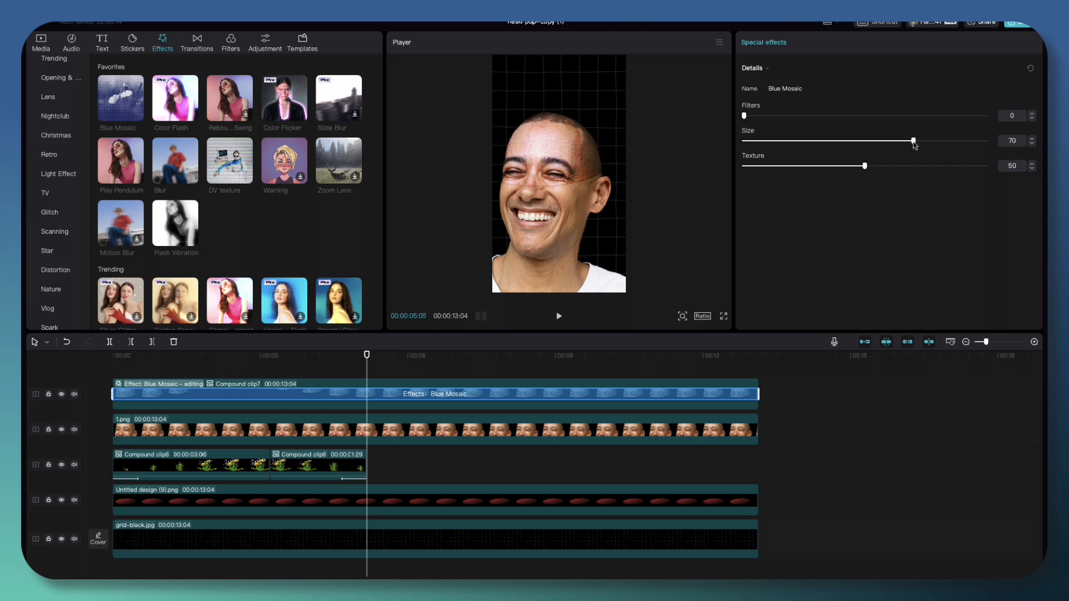
pyautogui.moveTo(913, 141); pyautogui.dragTo(832, 140)
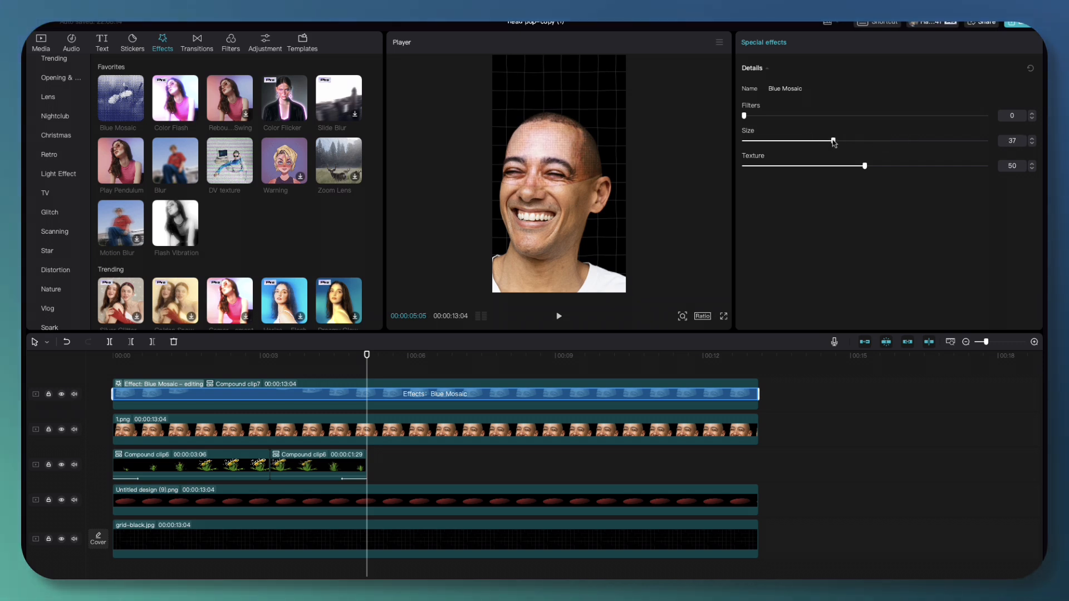
pyautogui.moveTo(831, 141); pyautogui.dragTo(867, 141)
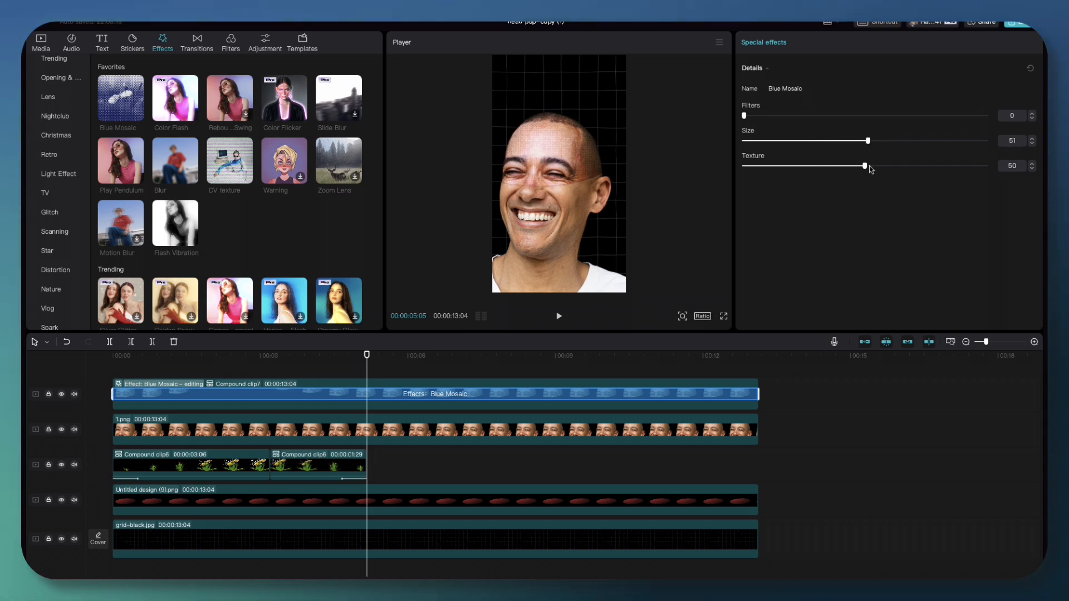
pyautogui.moveTo(866, 166); pyautogui.dragTo(801, 166)
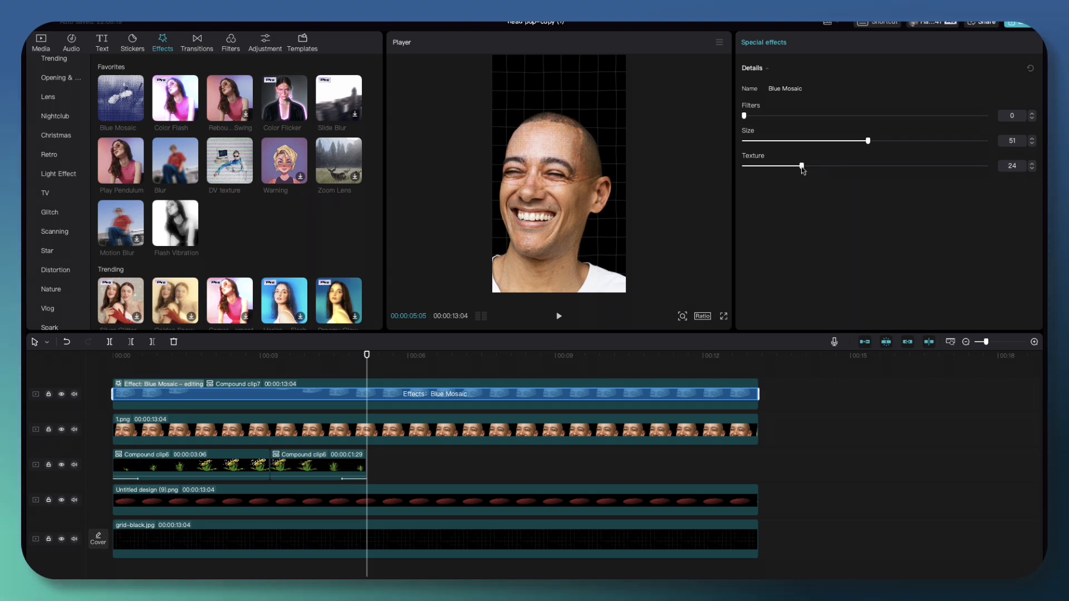
pyautogui.moveTo(783, 166); pyautogui.dragTo(801, 166)
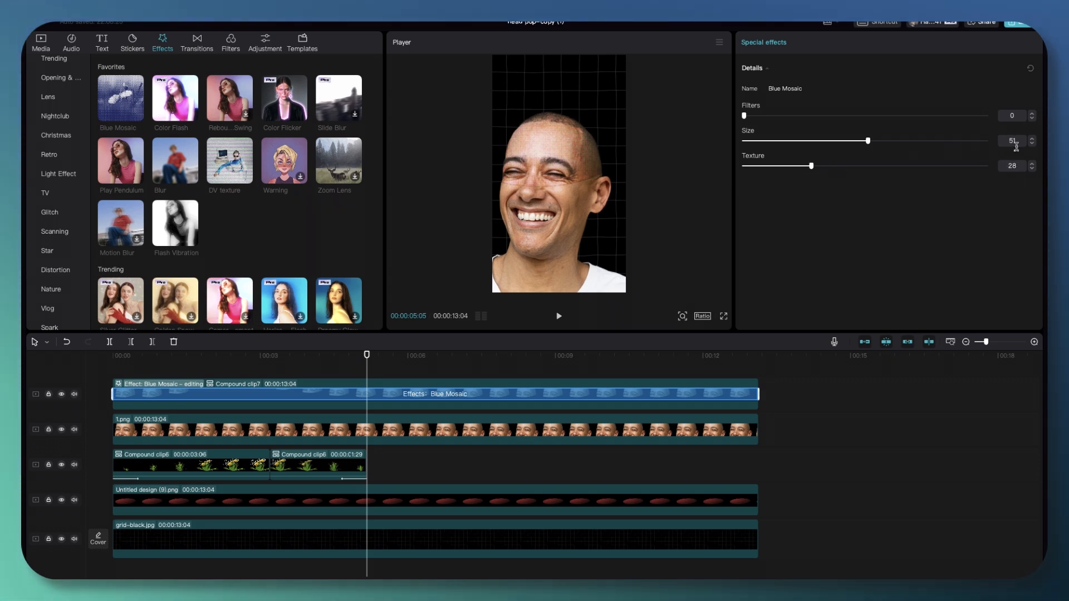
# Apply Blue Mosaic to the second head clip with Filters 0 and Texture 28
pyautogui.click(355, 430)
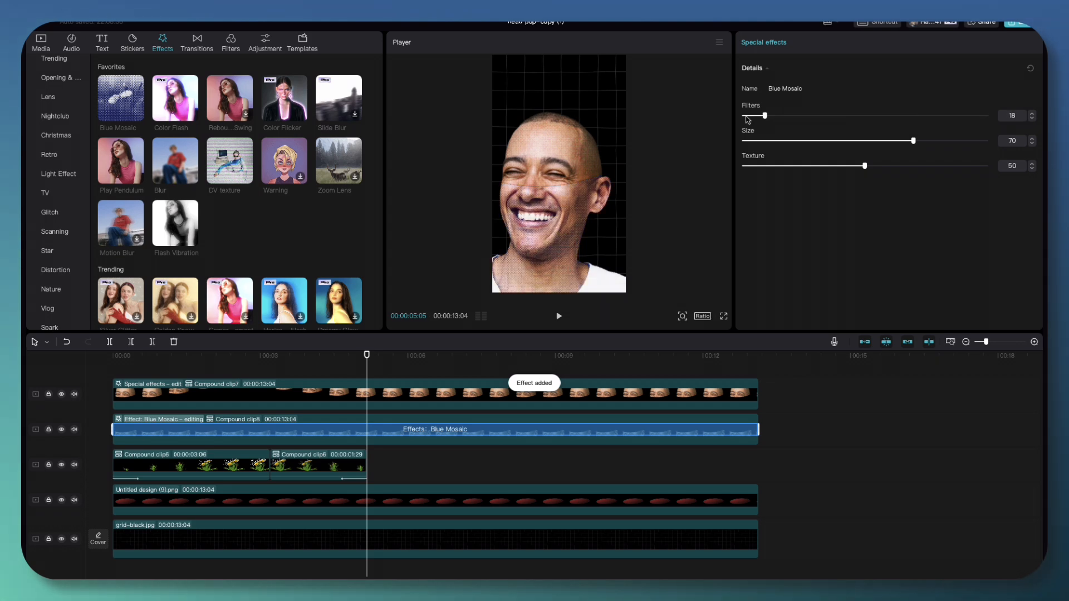
pyautogui.moveTo(763, 115); pyautogui.dragTo(744, 116)
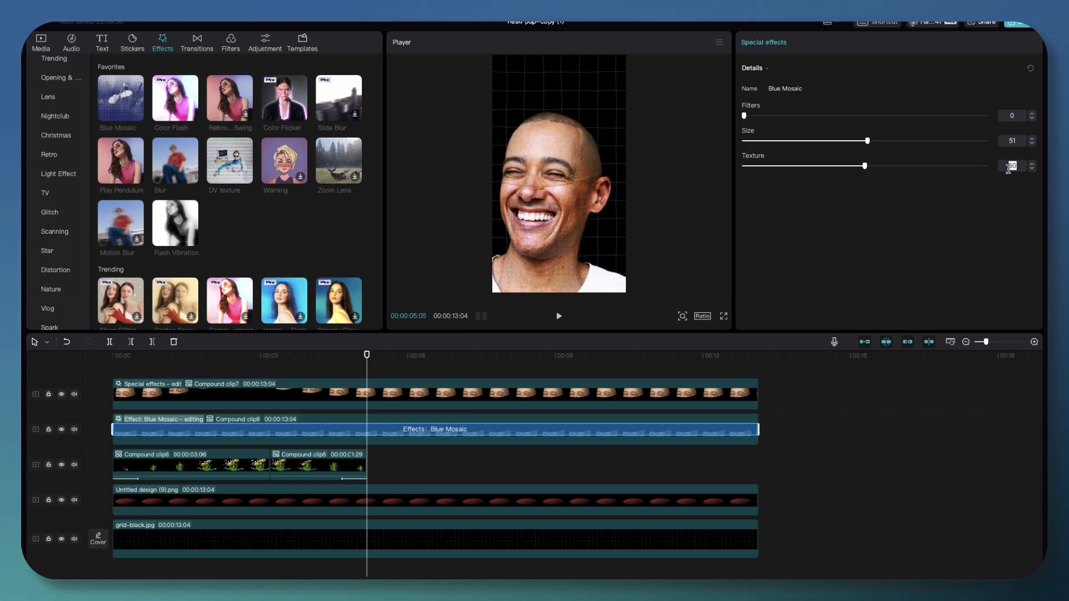
pyautogui.moveTo(865, 166); pyautogui.dragTo(811, 166)
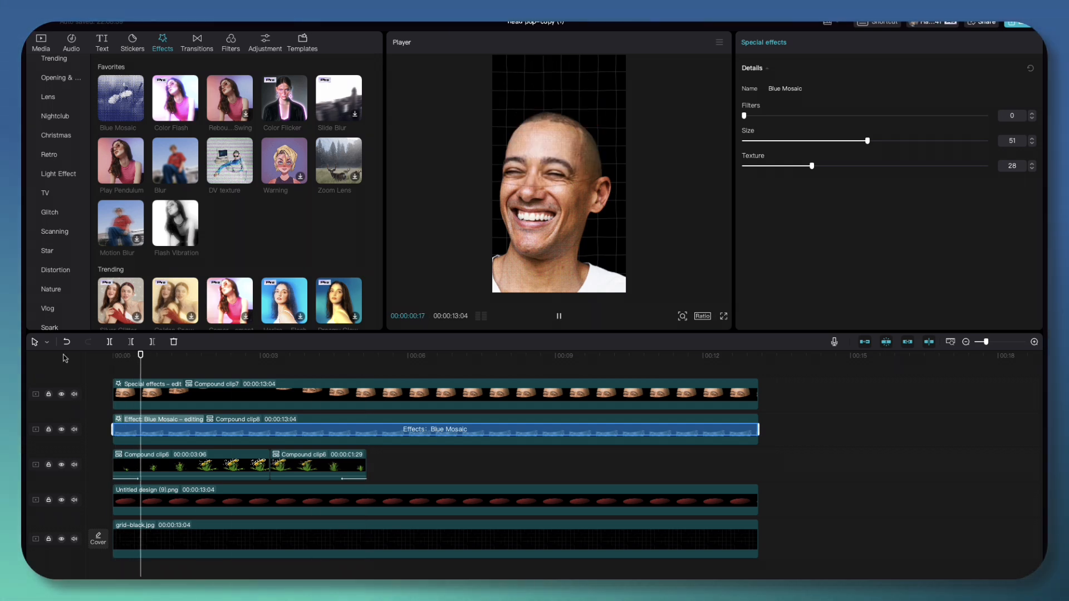
pyautogui.click(238, 355)
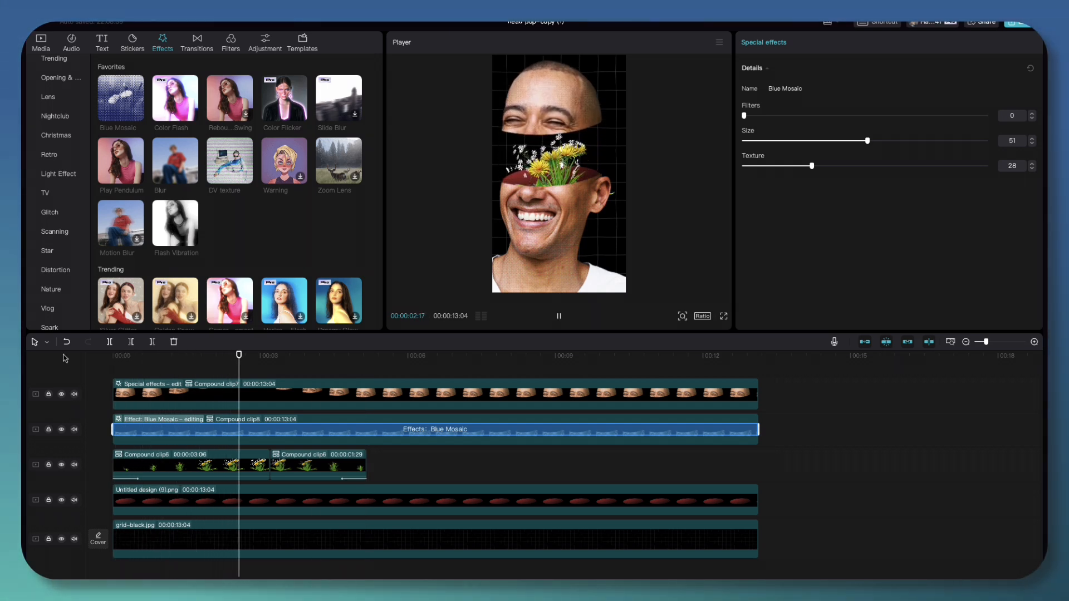
pyautogui.click(337, 355)
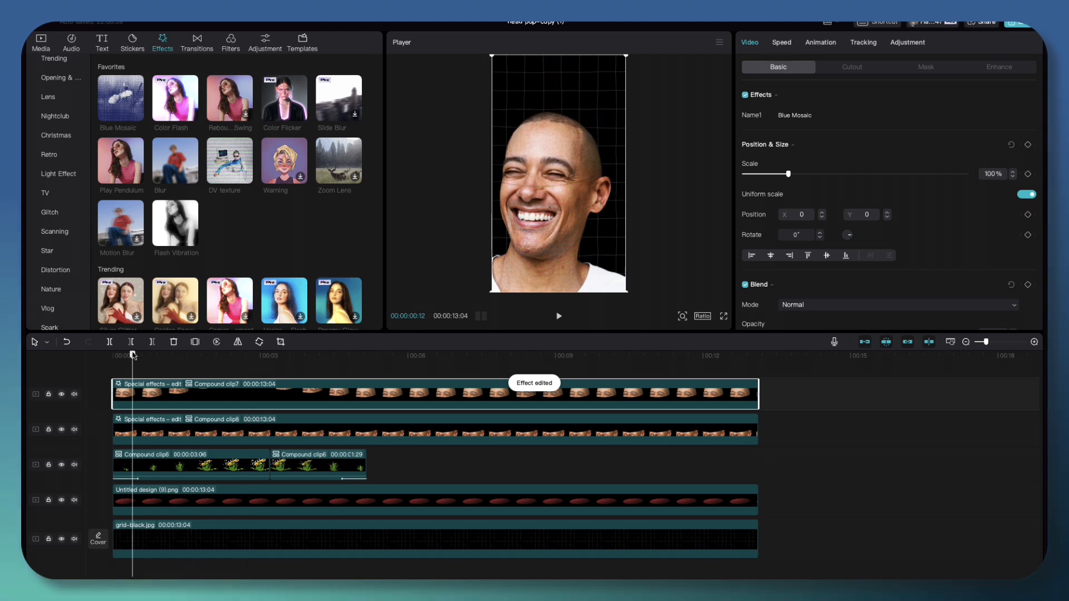
# At the timeline start, nudge the top head compound clip's Position Y down to -13
pyautogui.click(174, 355)
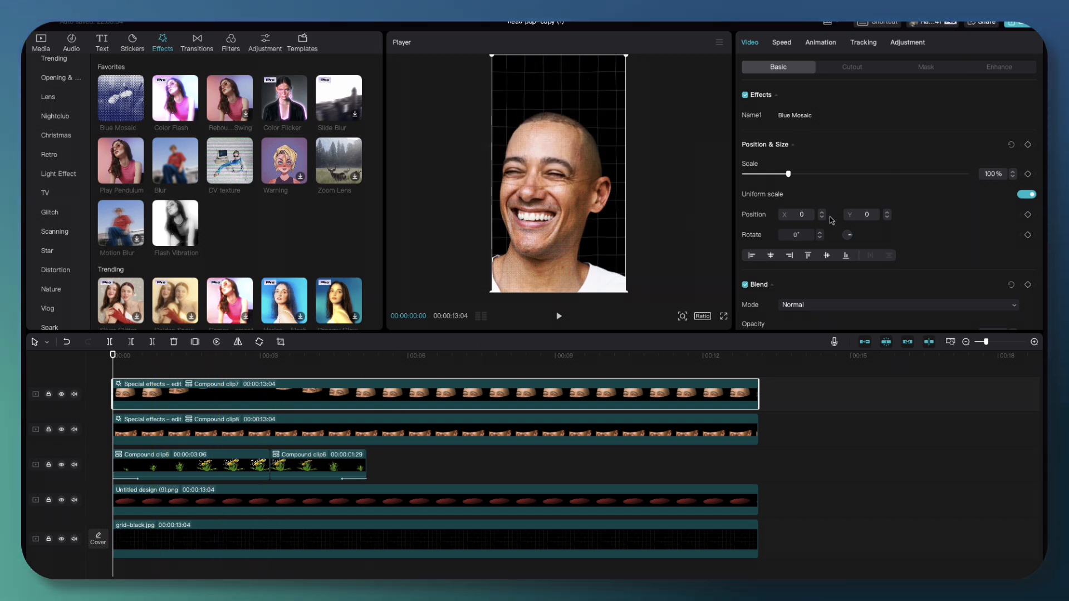
pyautogui.click(887, 213)
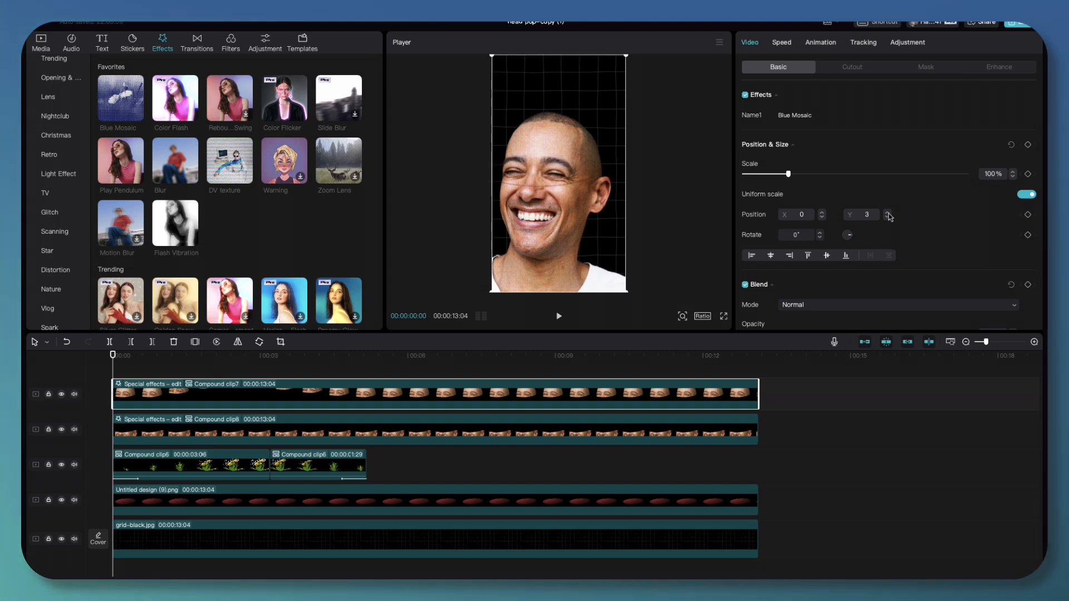
pyautogui.click(889, 219)
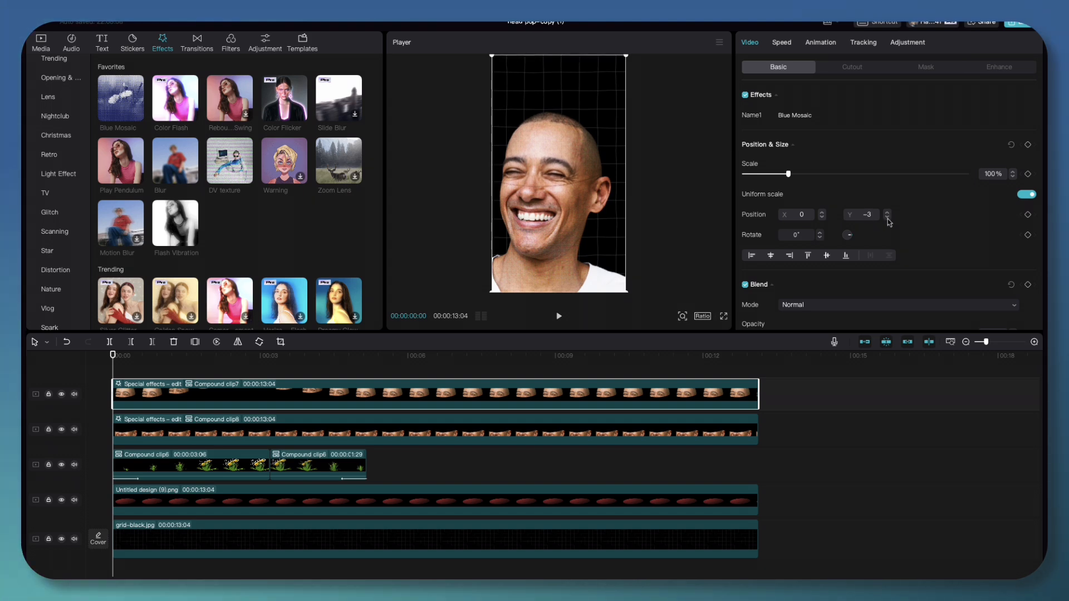
pyautogui.click(888, 212)
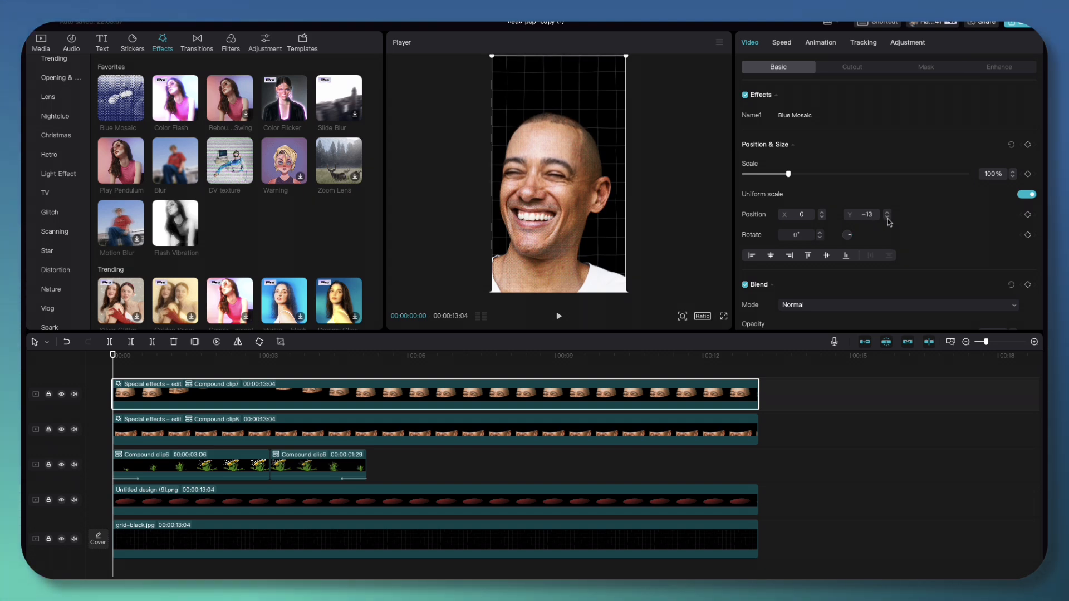